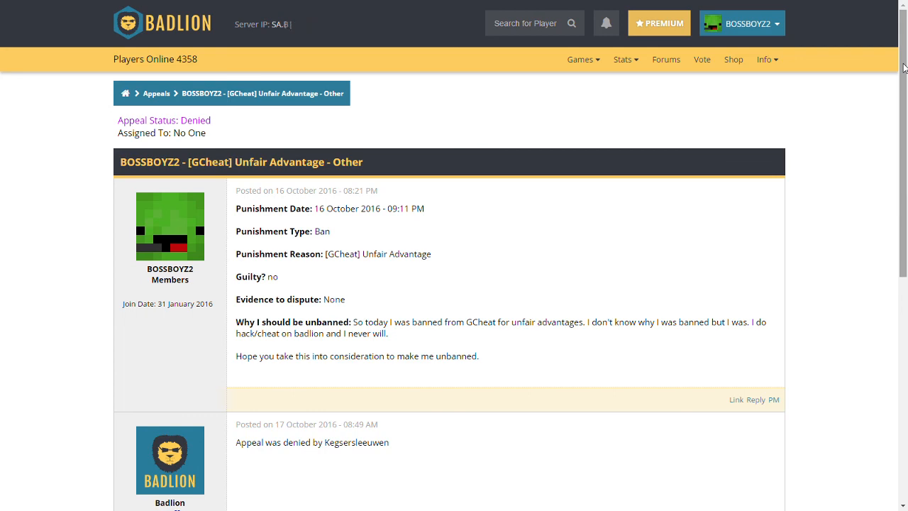
Step: Scroll to Reply to Thread and paste the appeal template fields into the editor
scroll("down", 3)
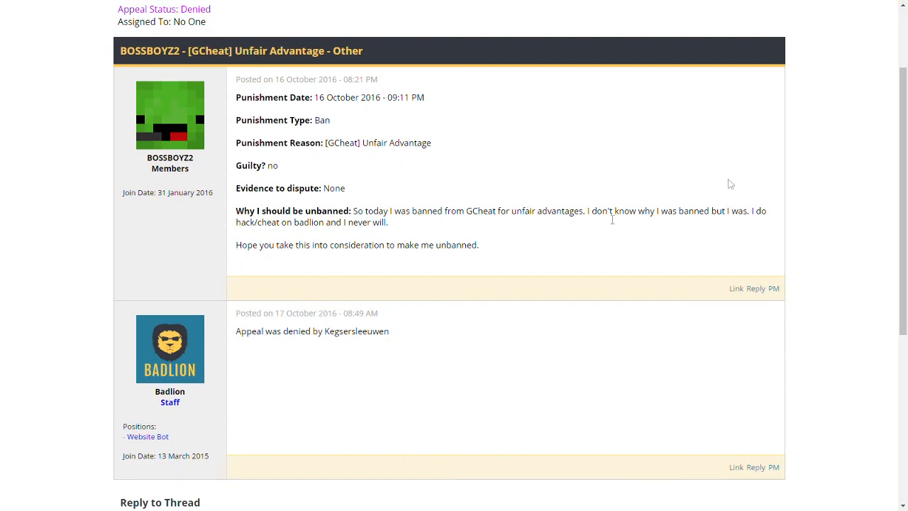
mouse_move(333, 337)
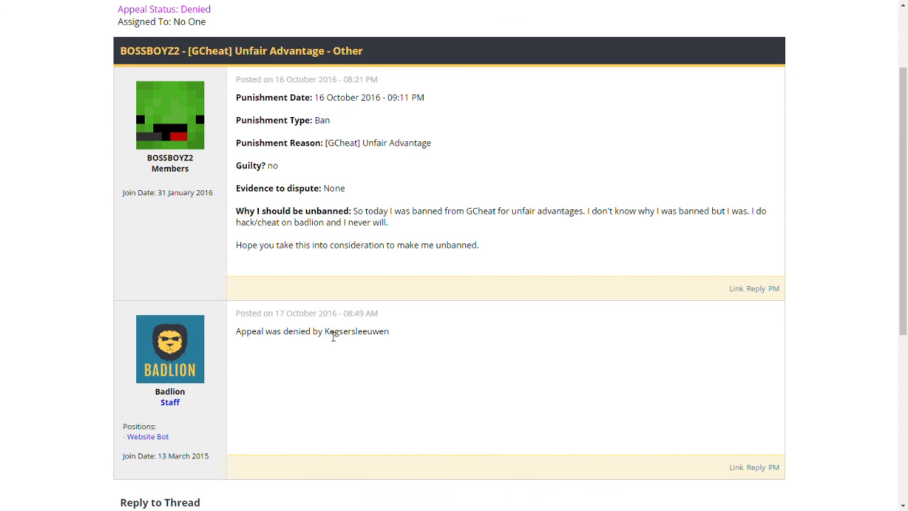
left_click(358, 331)
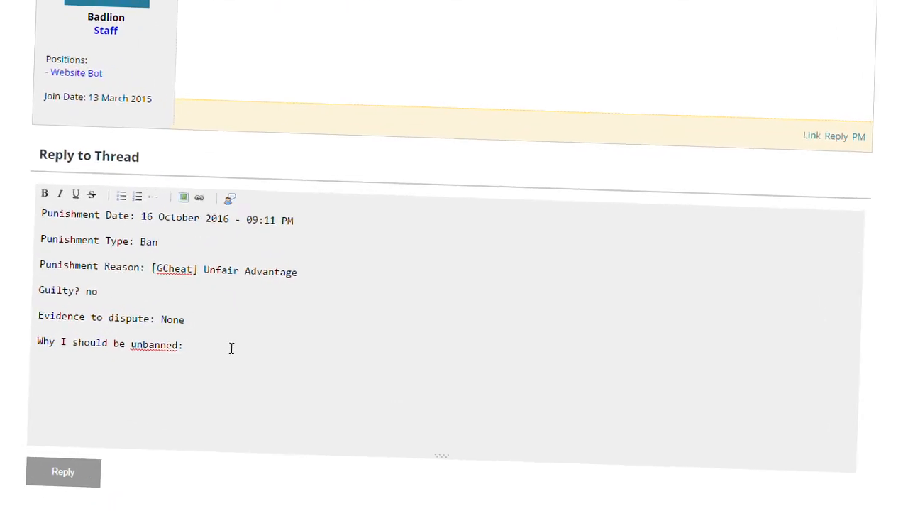
type("I")
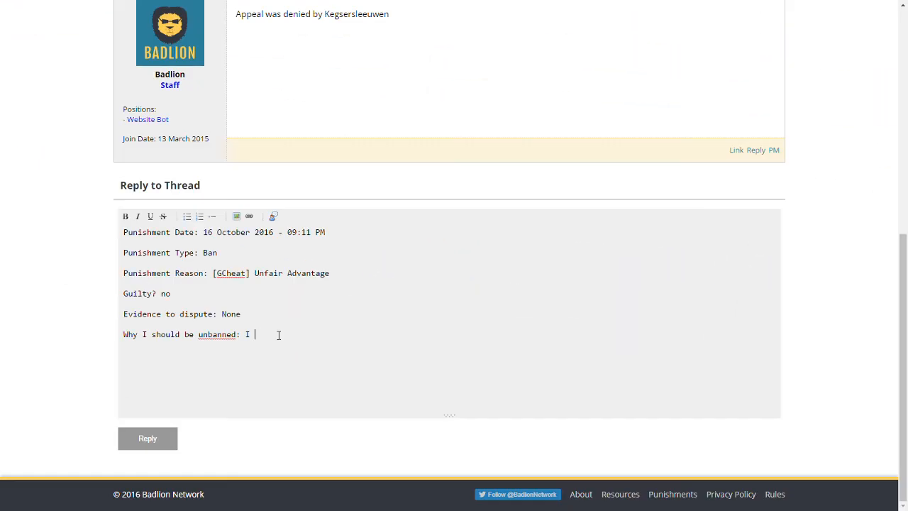
type("made")
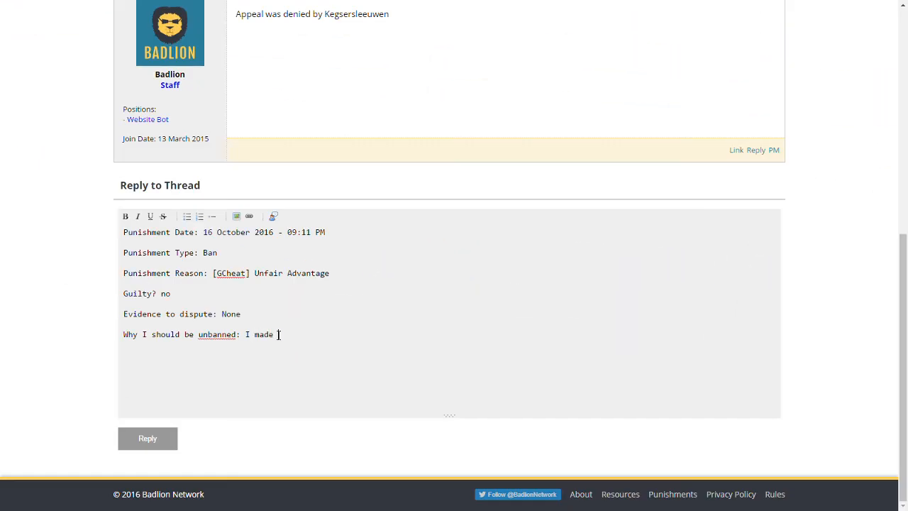
type("a dispute about")
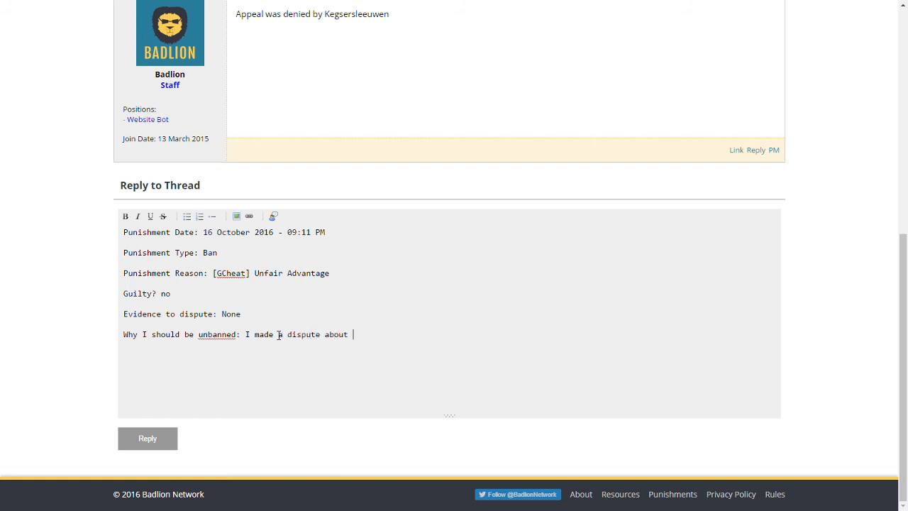
key("Backspace")
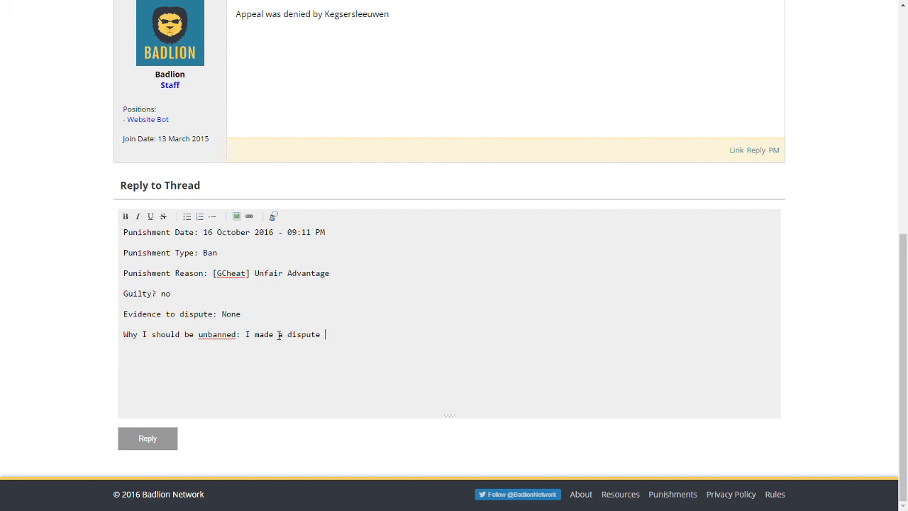
type("a")
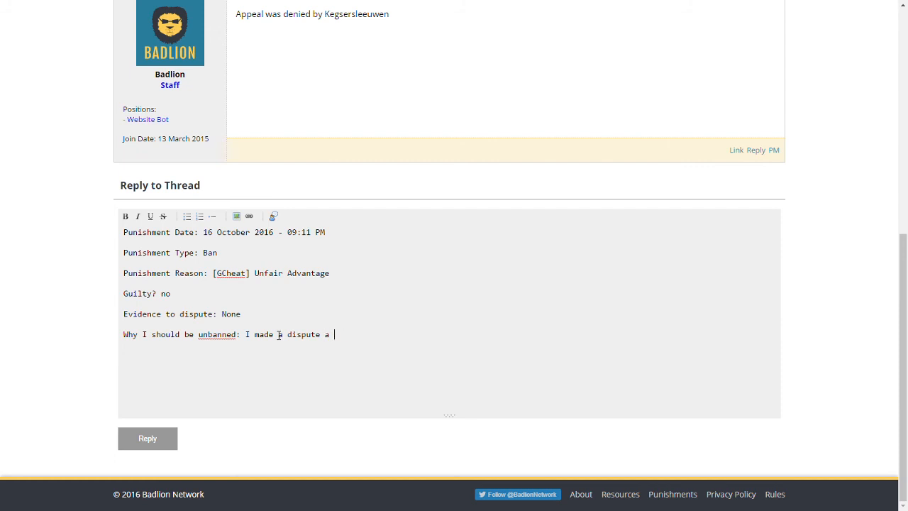
type("bit more than a month a")
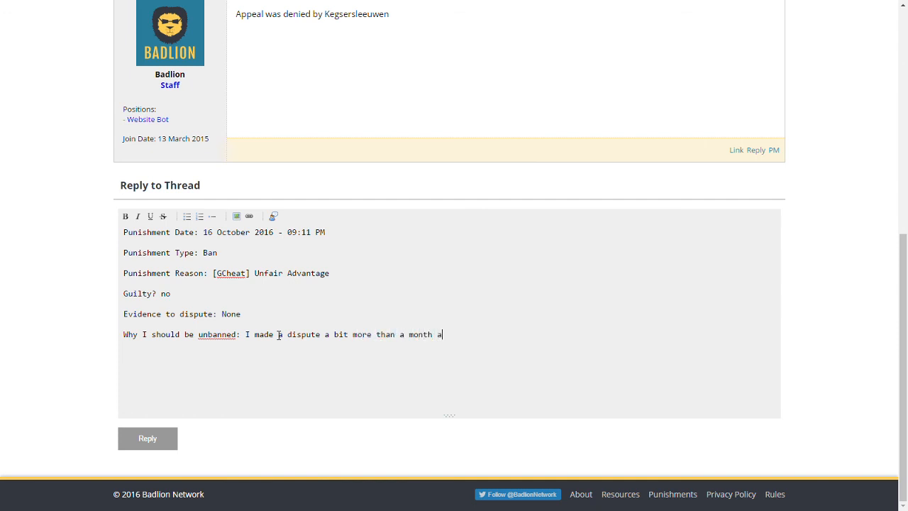
type("go and I")
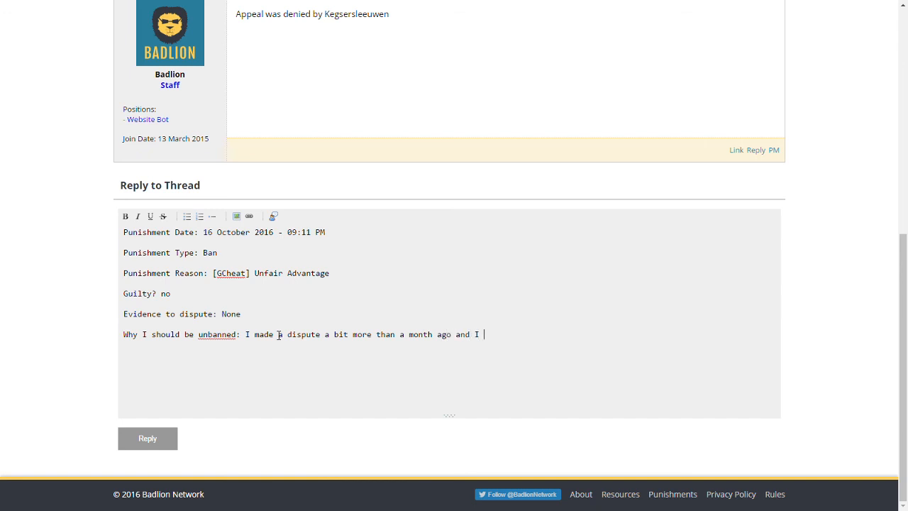
type("was di")
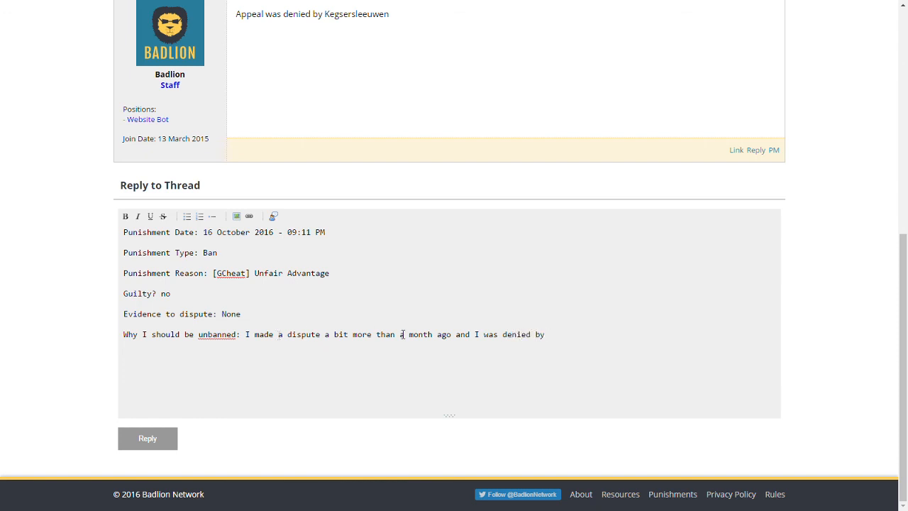
type("Kegsersleeuwen.")
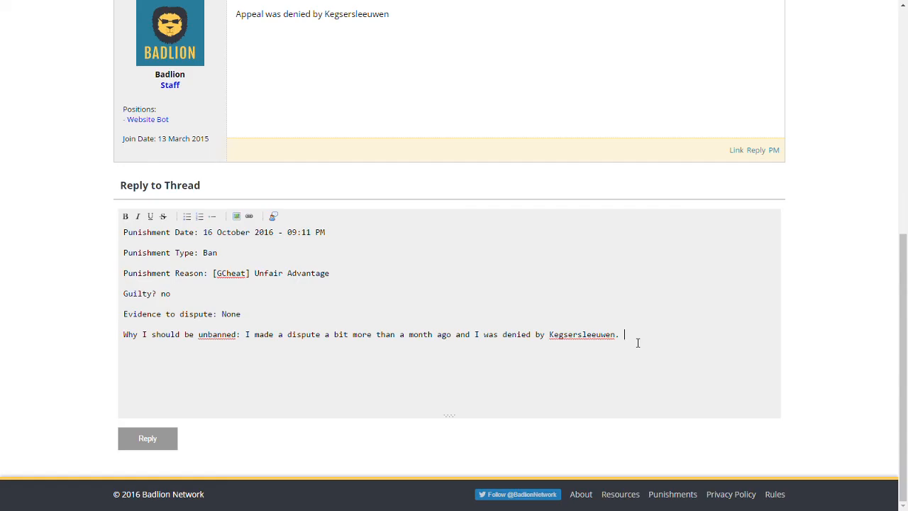
Step: Add 'I was not hacking', 'will never hack on badlion', and that GCheat sometimes falsely bans
type("I was not hacking and I w")
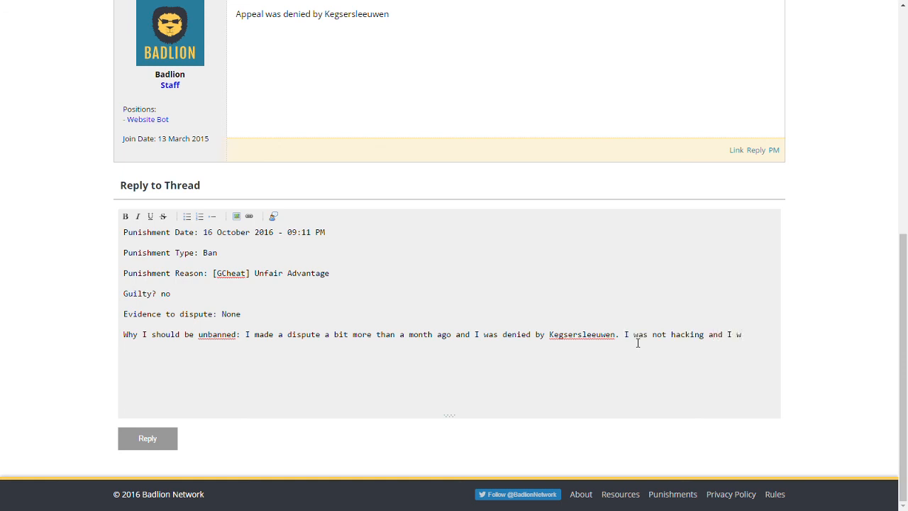
type("will never h")
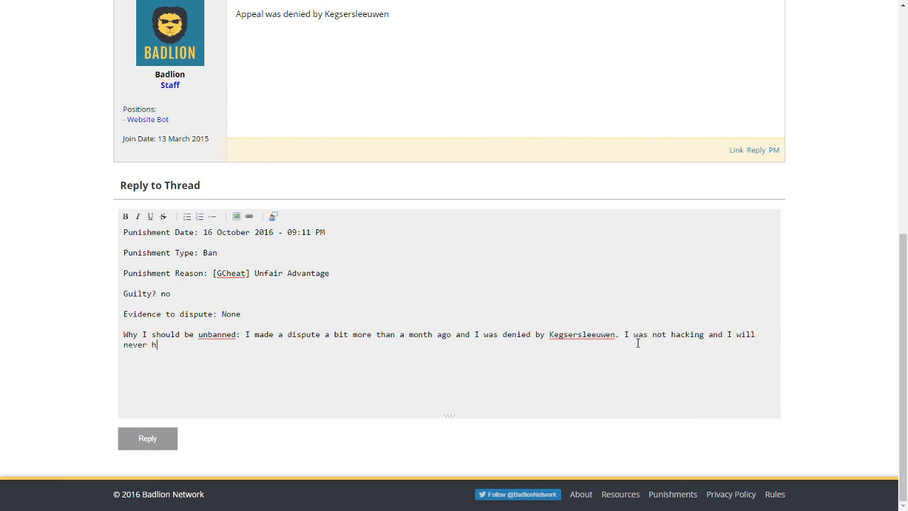
type("ack on badli")
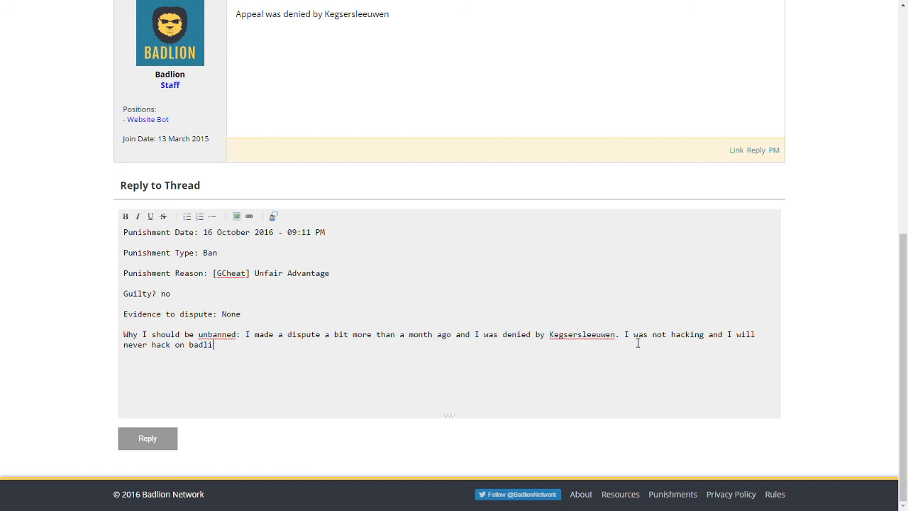
type("on. I know")
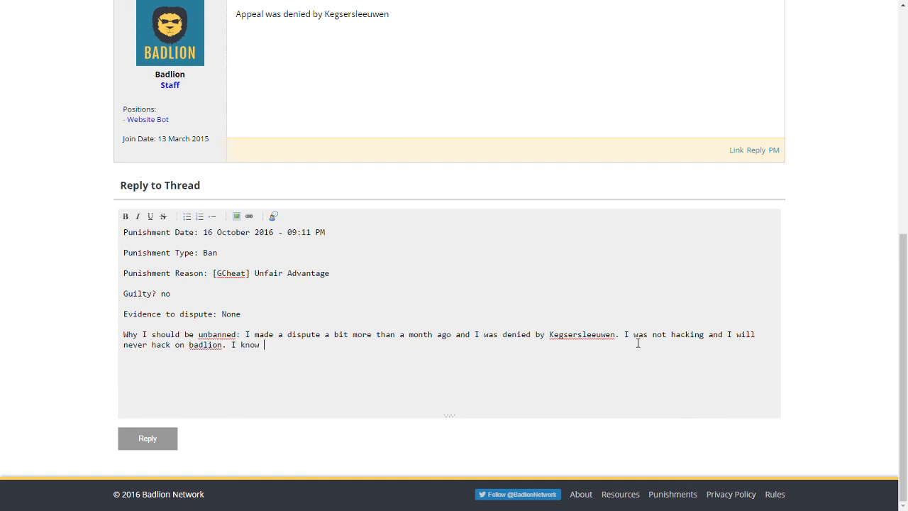
type("GChea")
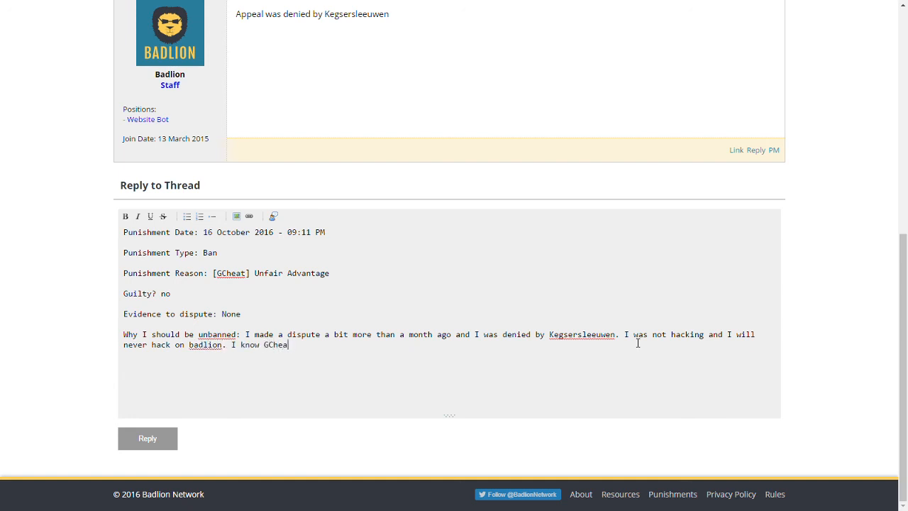
type("t")
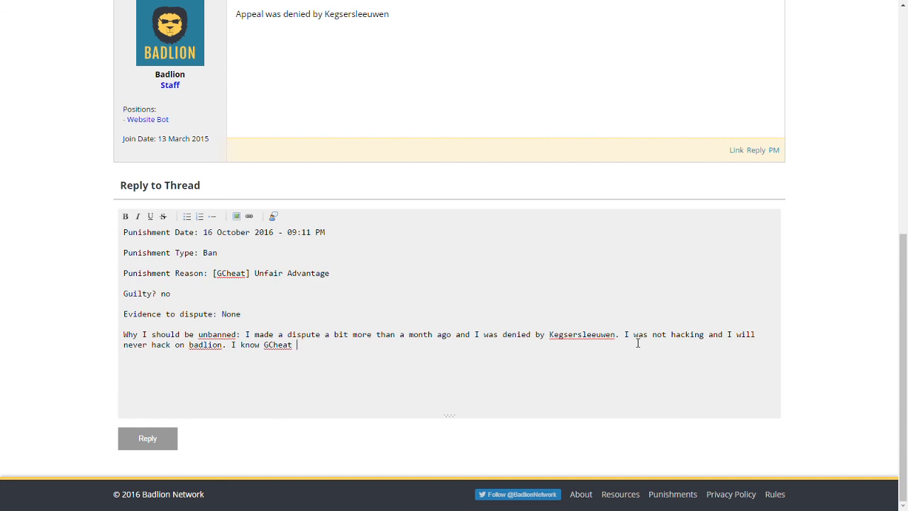
type("sometimes f")
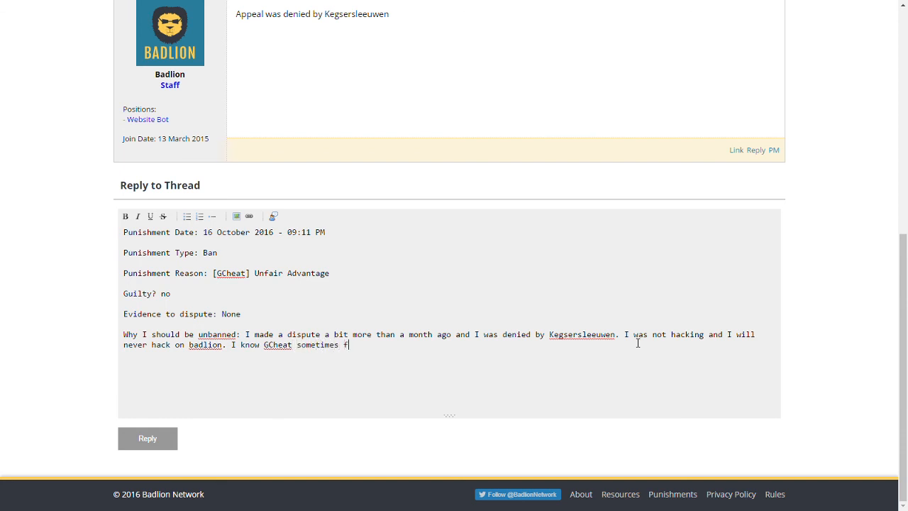
type("alsly")
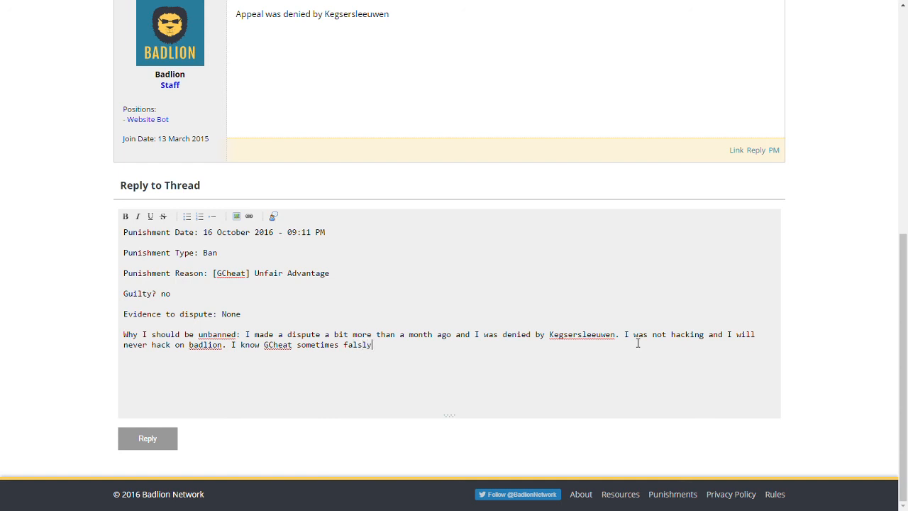
type("e")
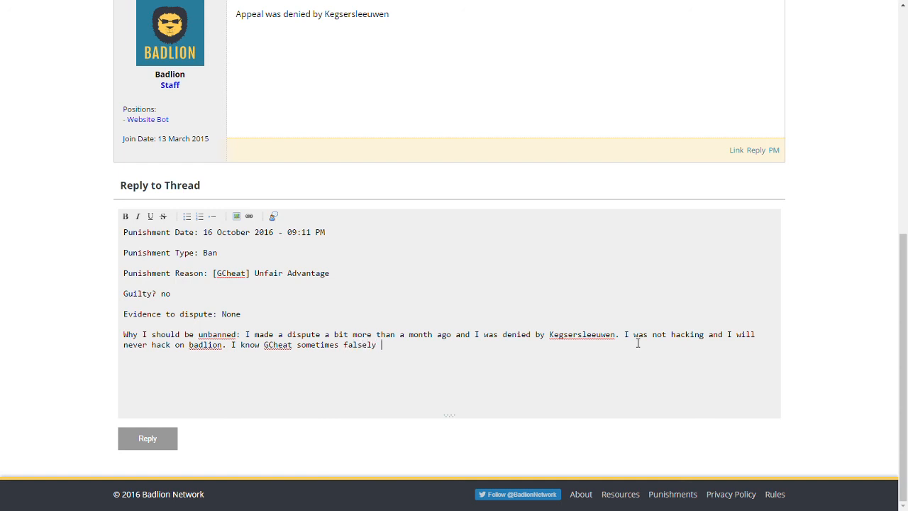
type("band")
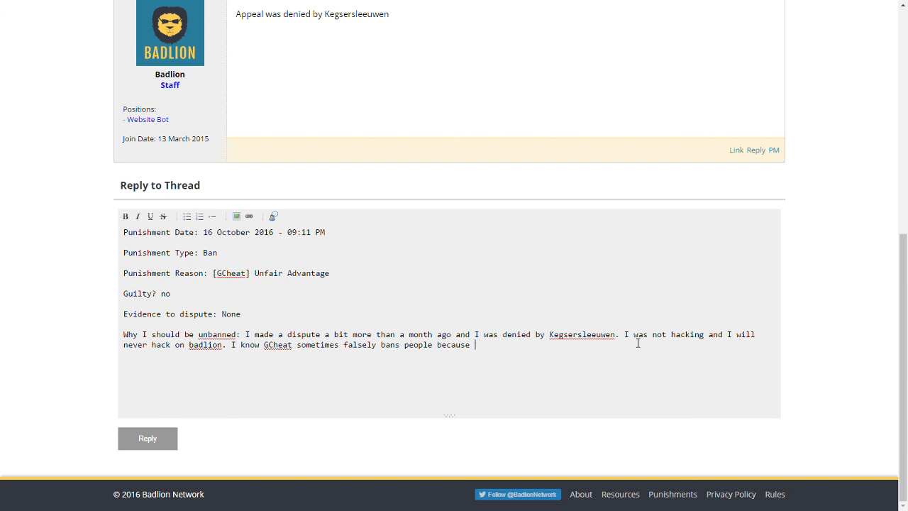
Step: Add that no Anti-Cheat is perfect and Badlion has server lag problems
type("out every")
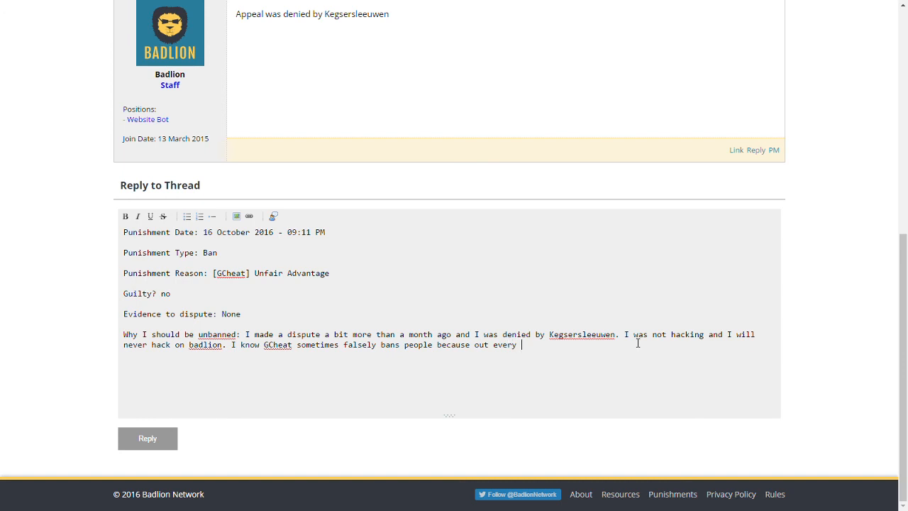
type("Anti-C")
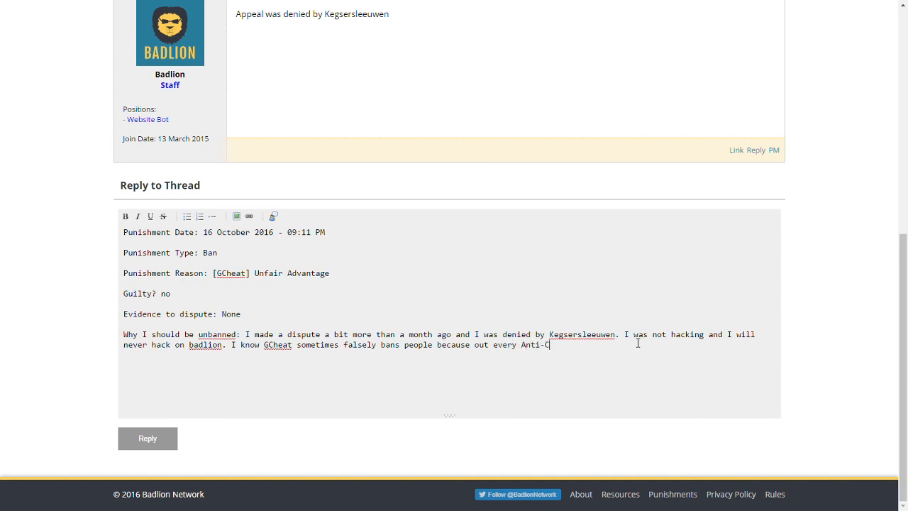
type("heat is perfect. a")
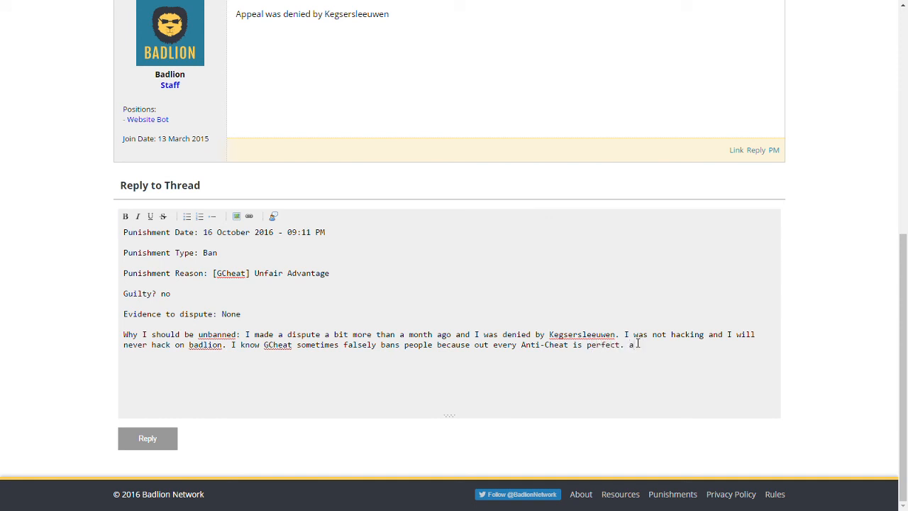
type("Badlion a")
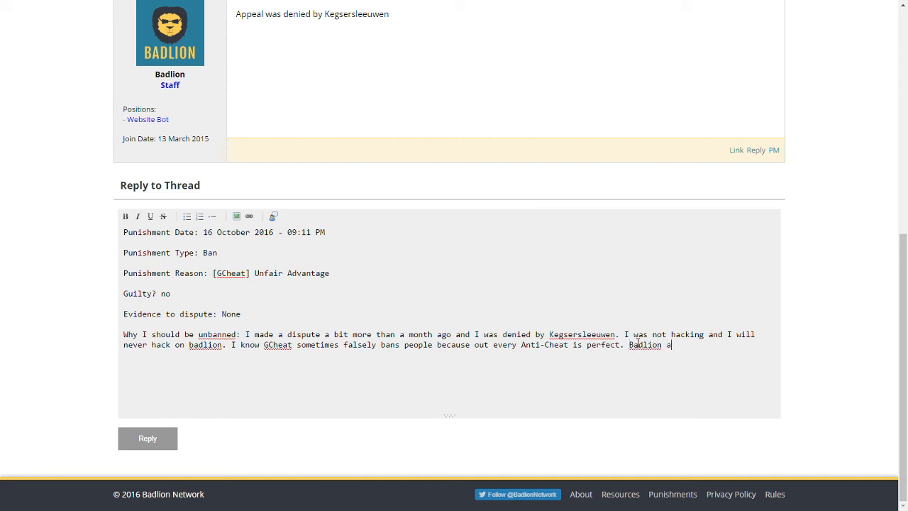
type("someth")
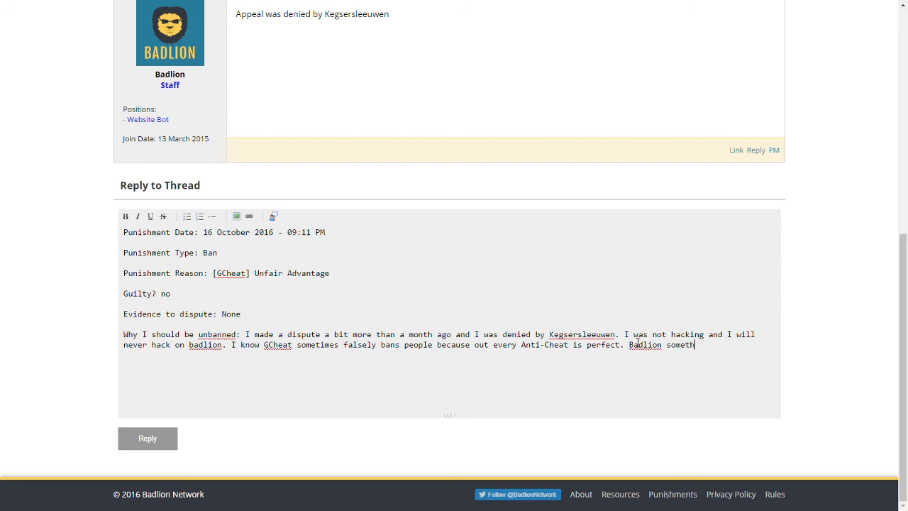
type("imes has pr")
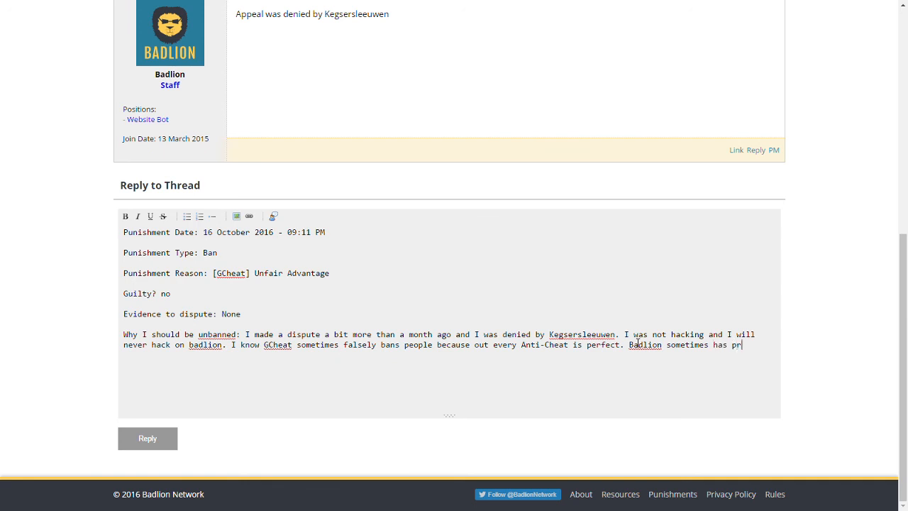
type("obe")
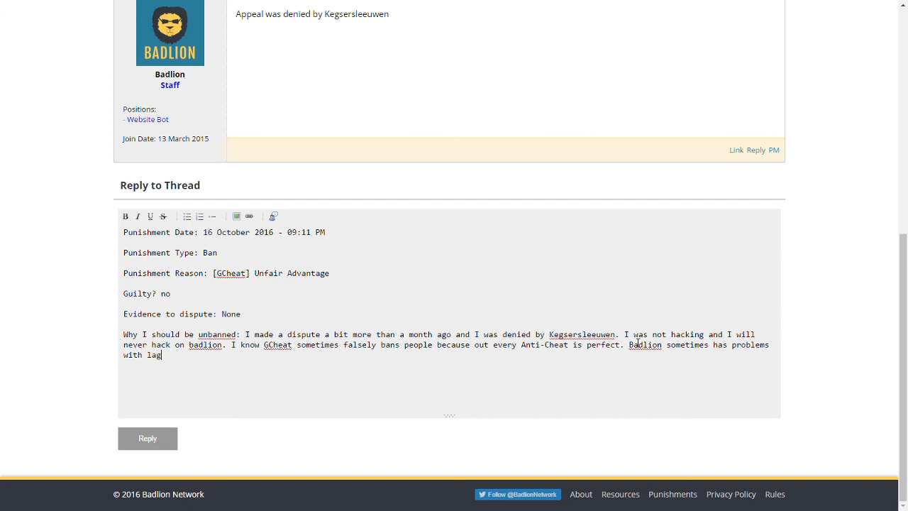
type("seve")
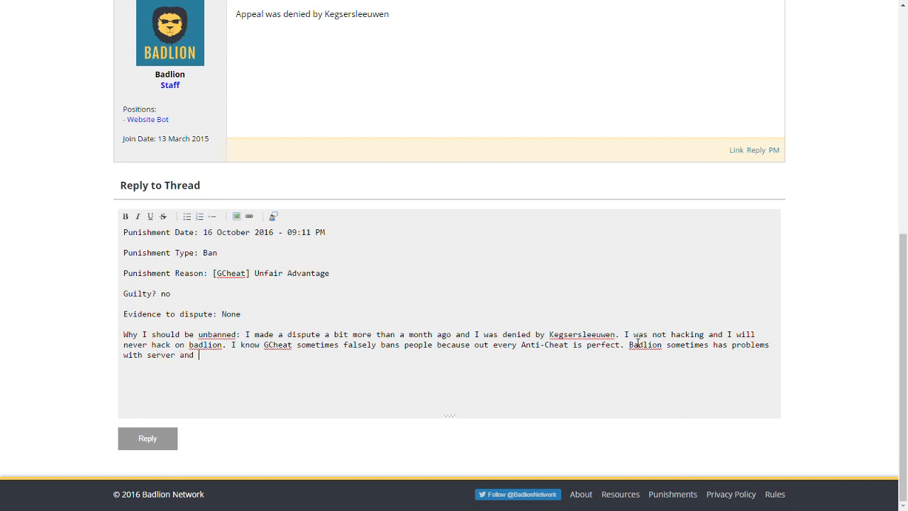
type("o")
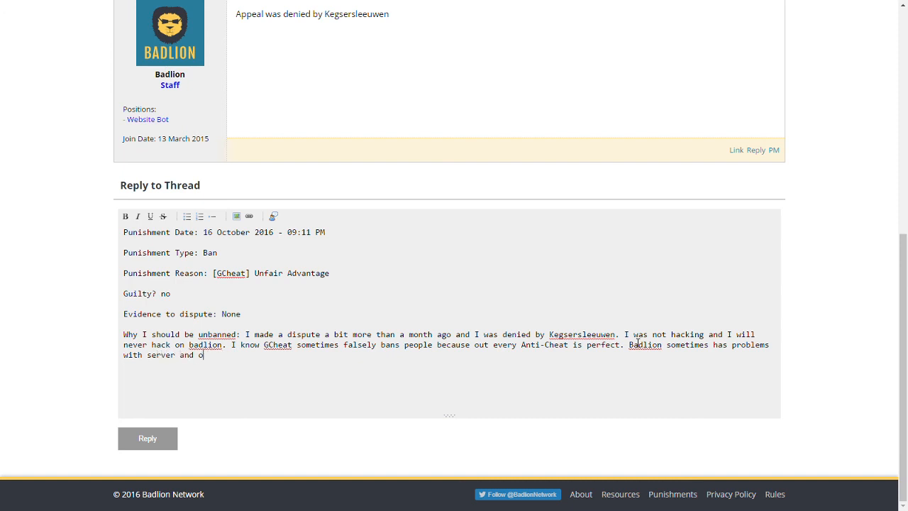
type("lag.")
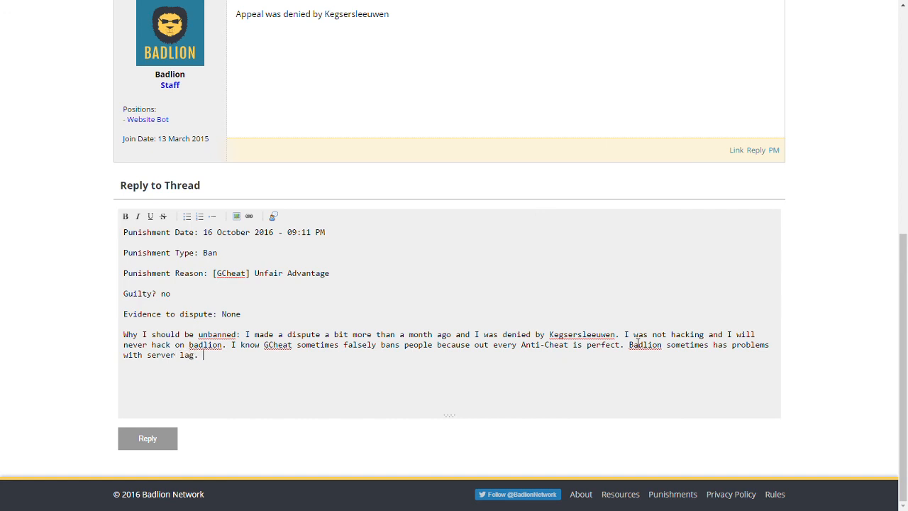
Step: Add that there was a bit of server lag that day affecting the connection
type("I know that day")
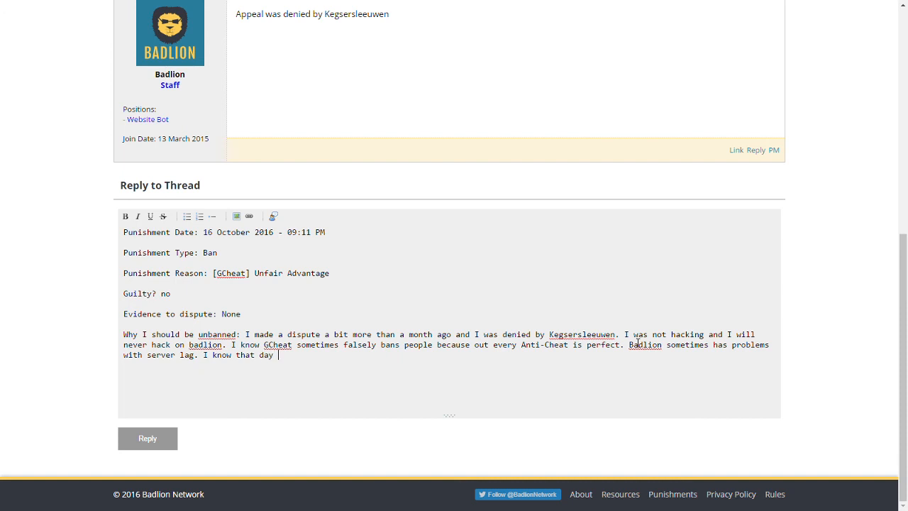
type("thee")
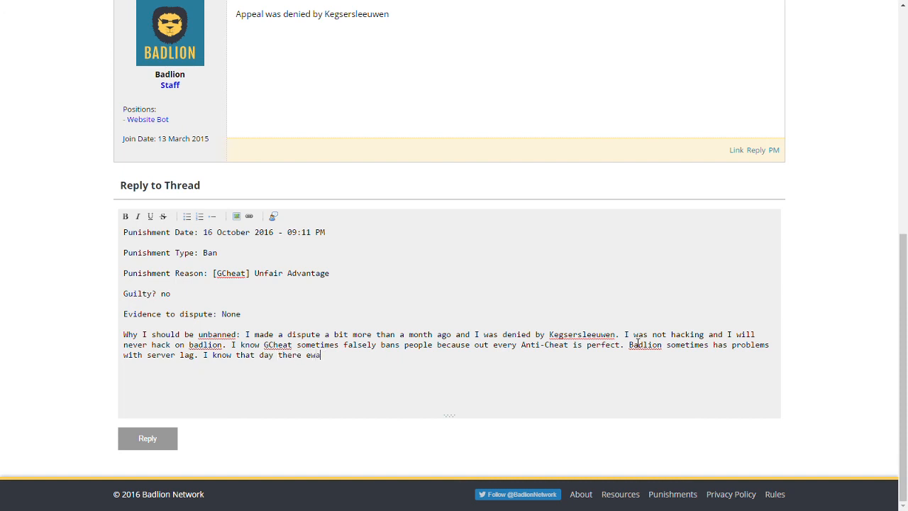
type("was a b")
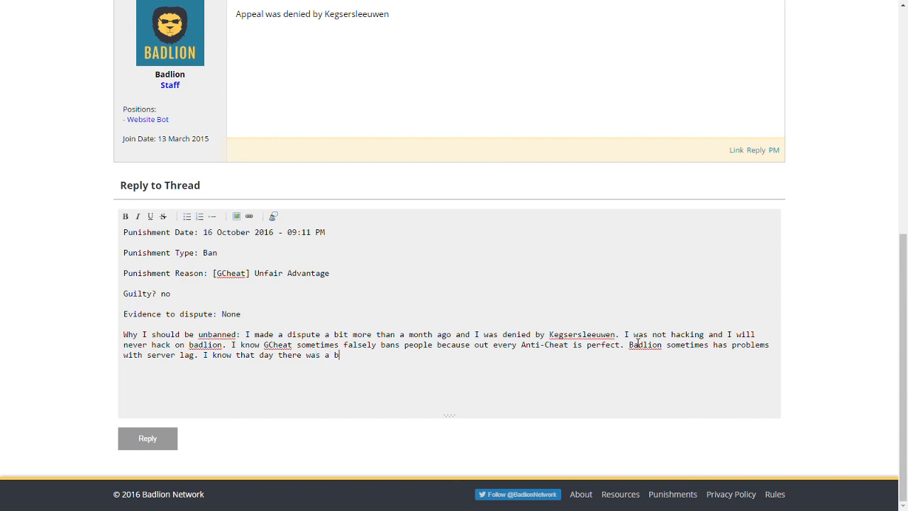
type("it of")
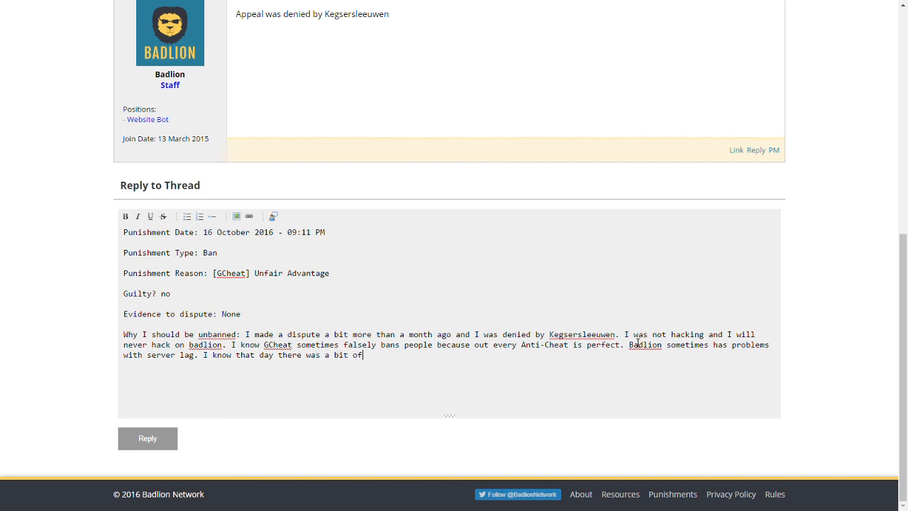
type("server lag so many")
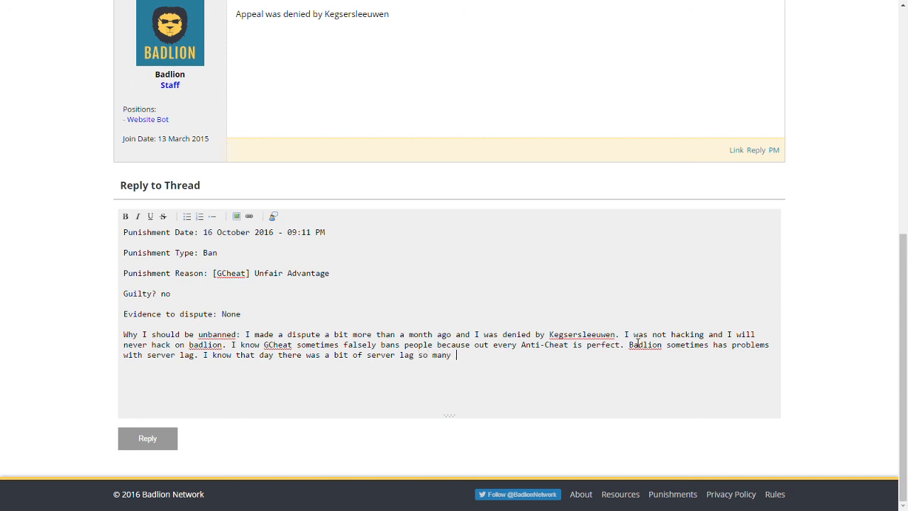
type("my")
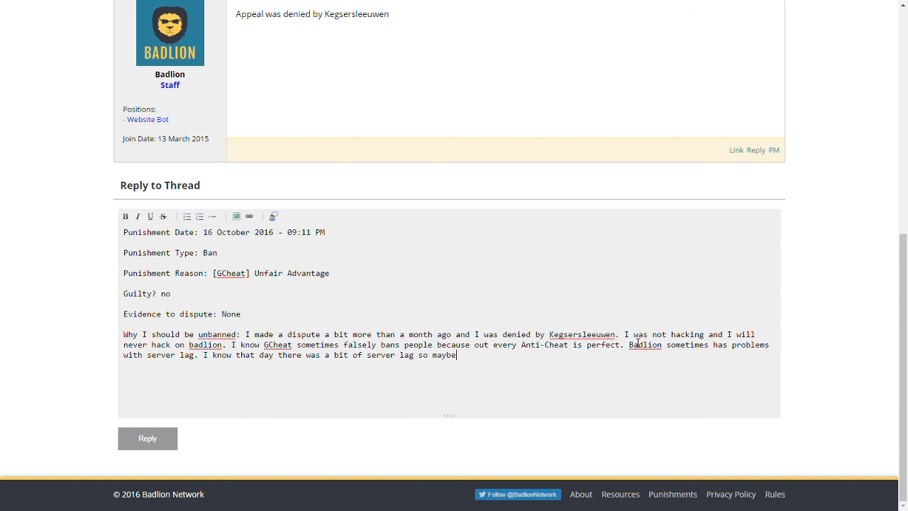
type("that wa")
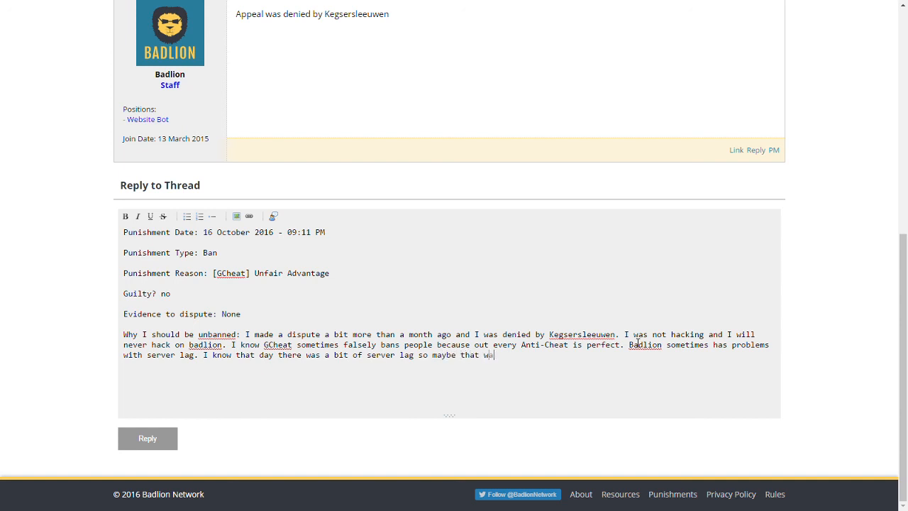
key("Backspace")
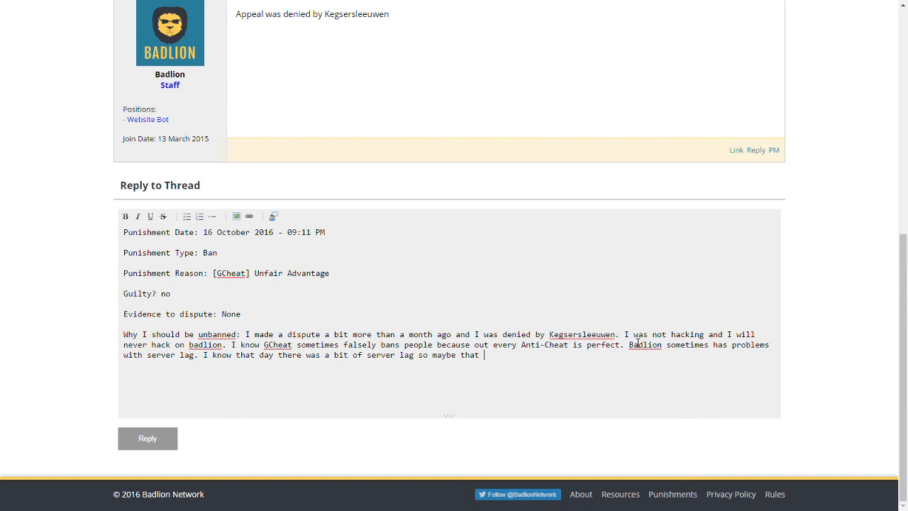
type("was messing")
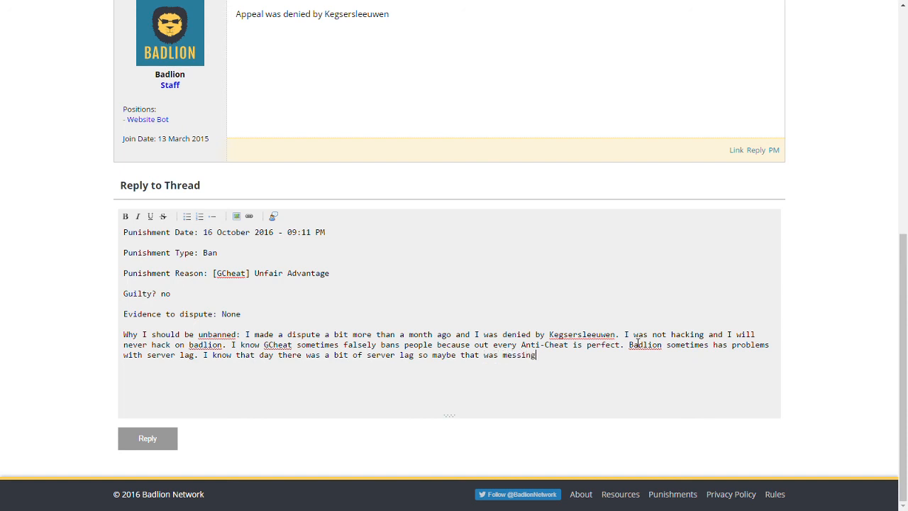
type("with my pin")
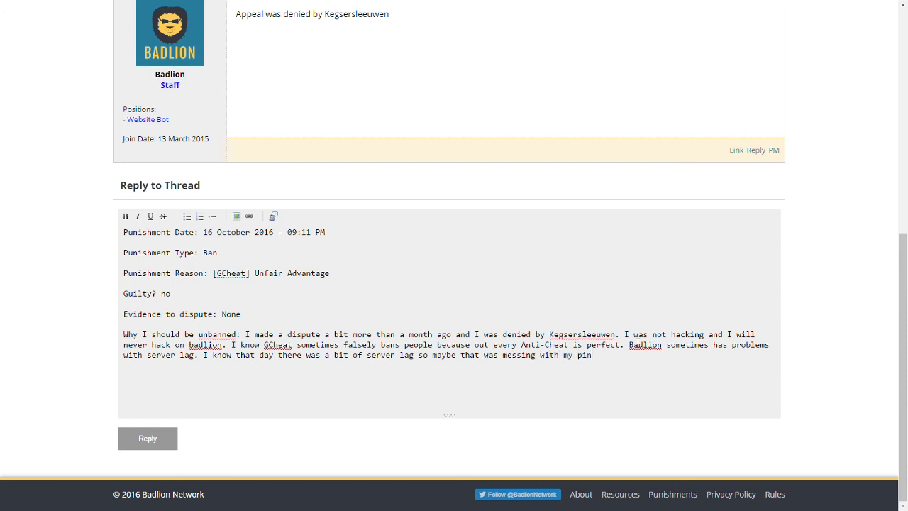
key("BackSpace")
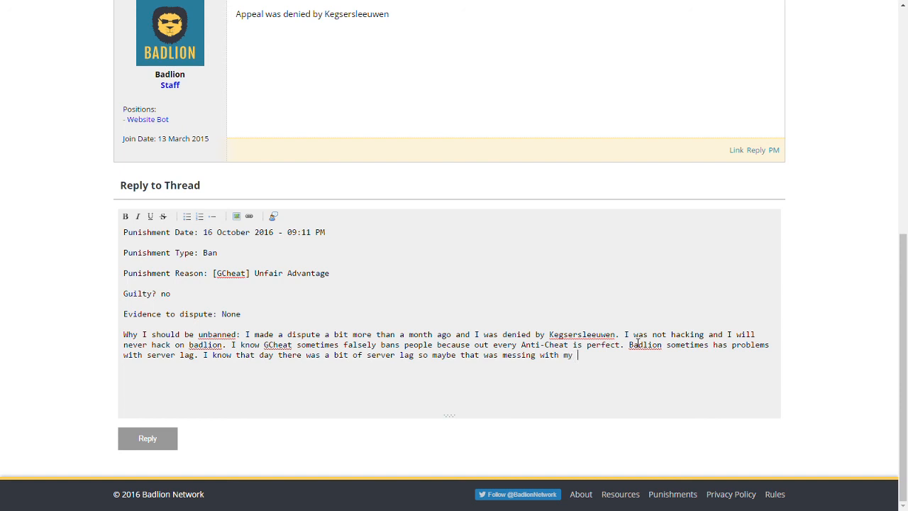
Step: Begin the sentence about lag messing with ping, deleting a false start
type("ping a")
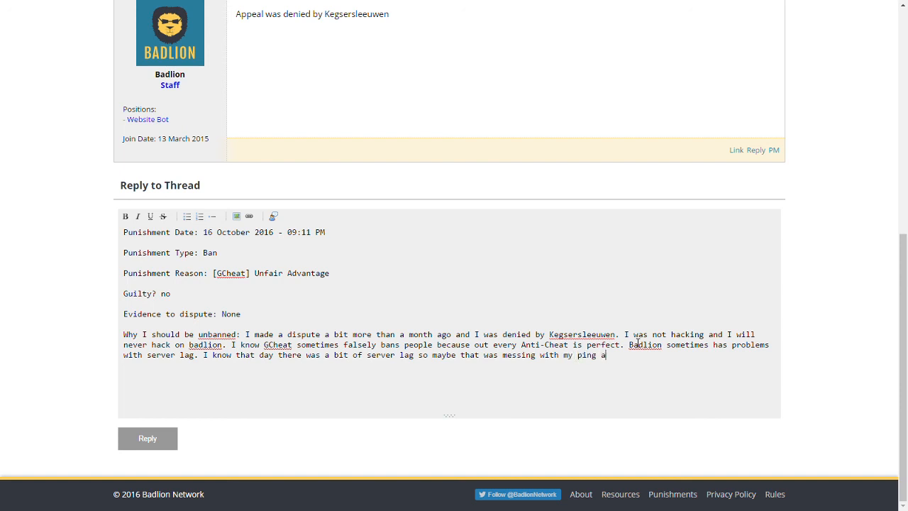
type("making it so I")
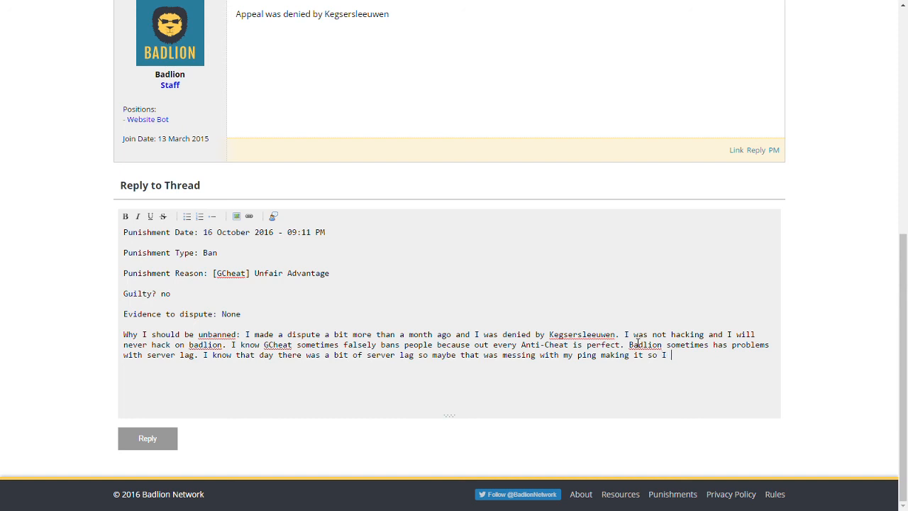
type("can get")
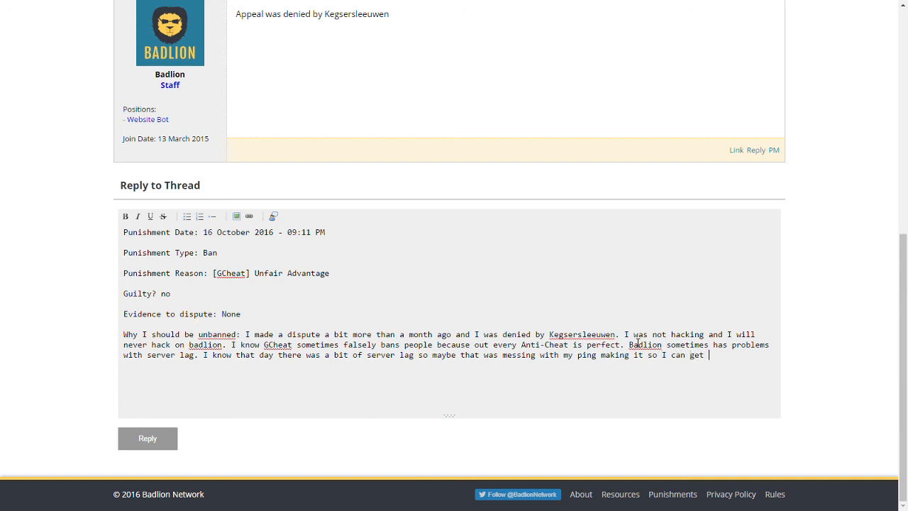
type("more")
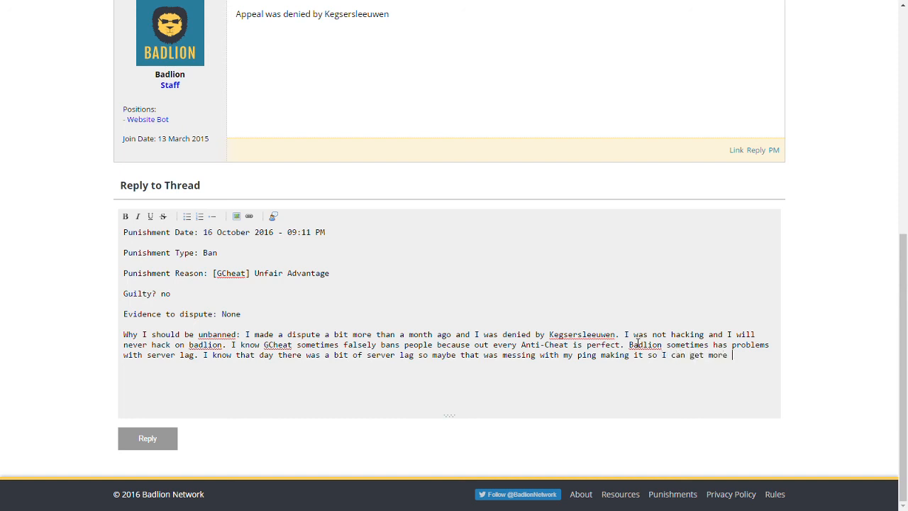
key("BackSpace")
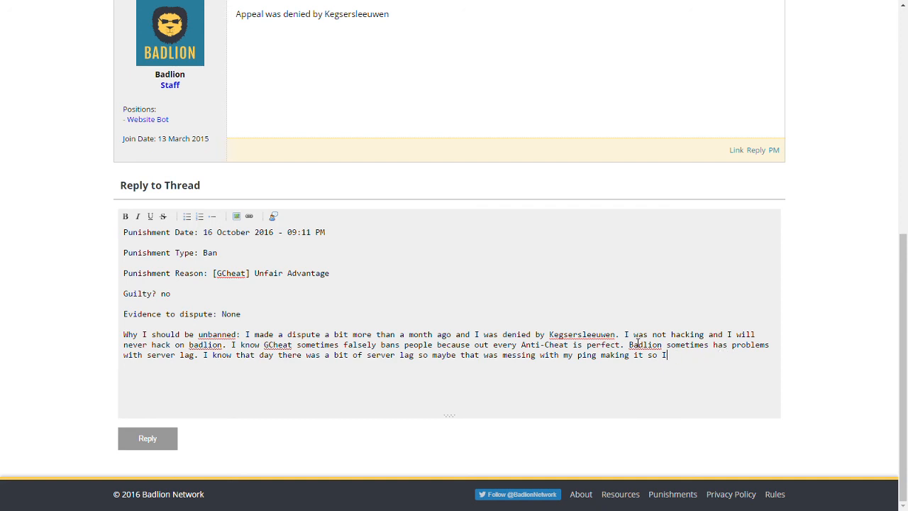
key("BackSpace")
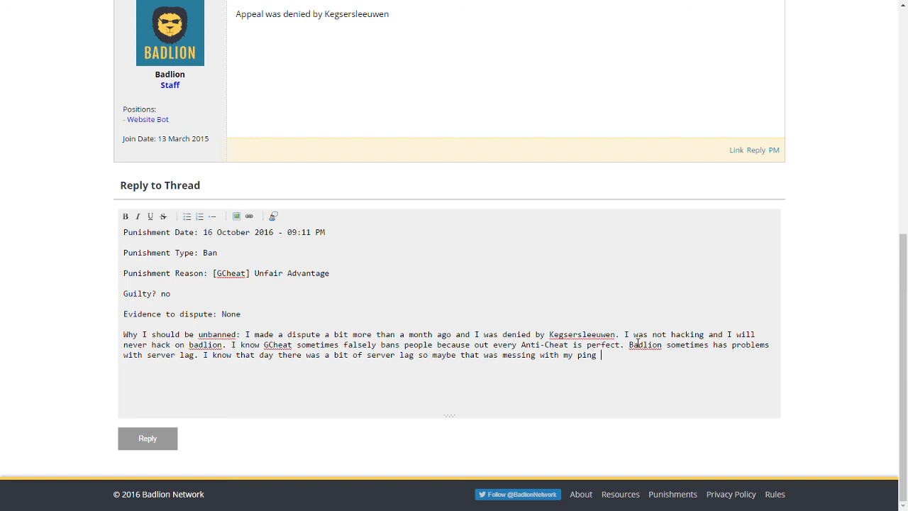
Step: Type 'making GCheat not as reliable', replacing the misspelled 'relyable'
type("making")
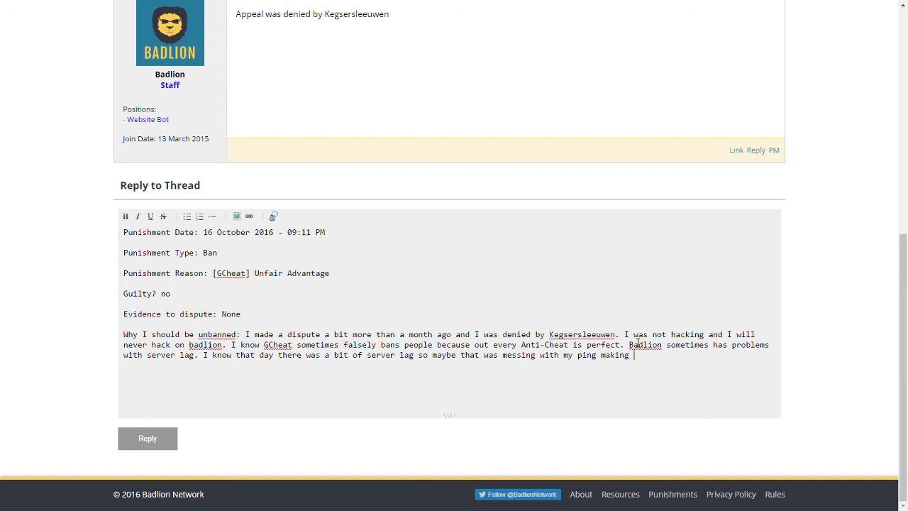
type("GCheat not as")
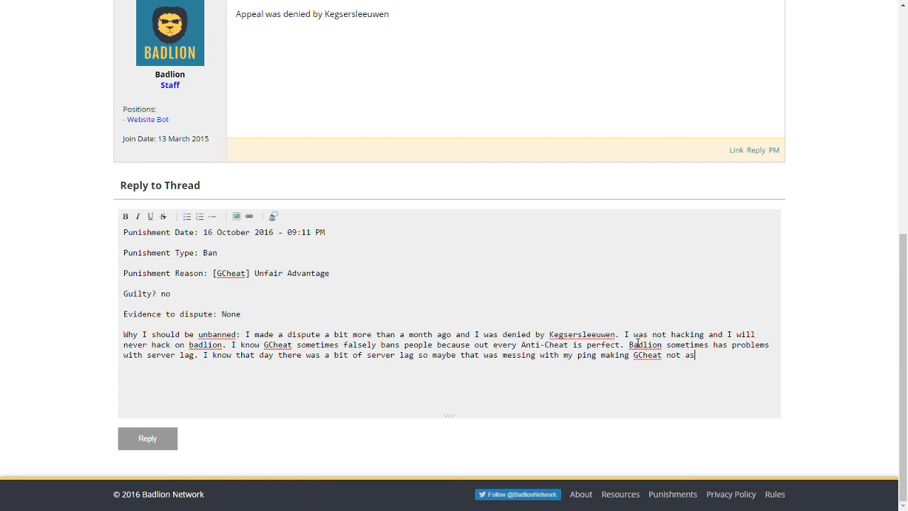
type("rely")
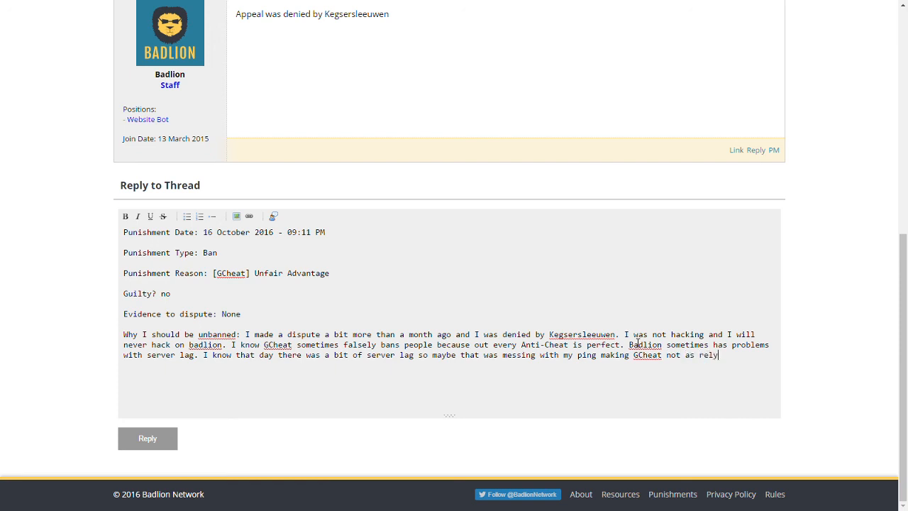
type("able")
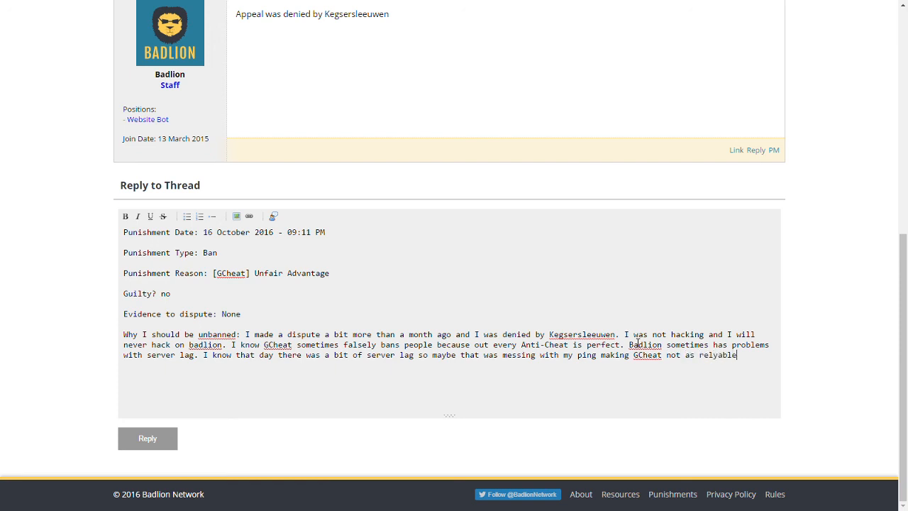
type("e")
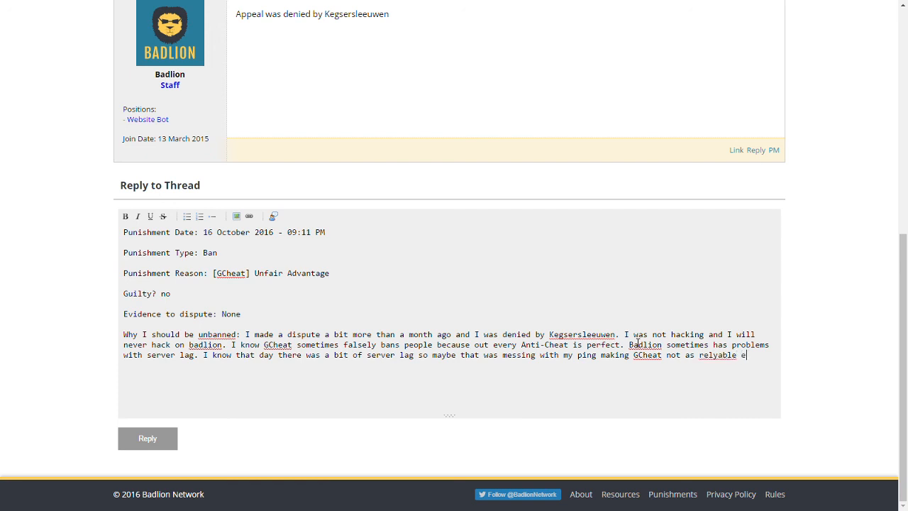
double_click(717, 355)
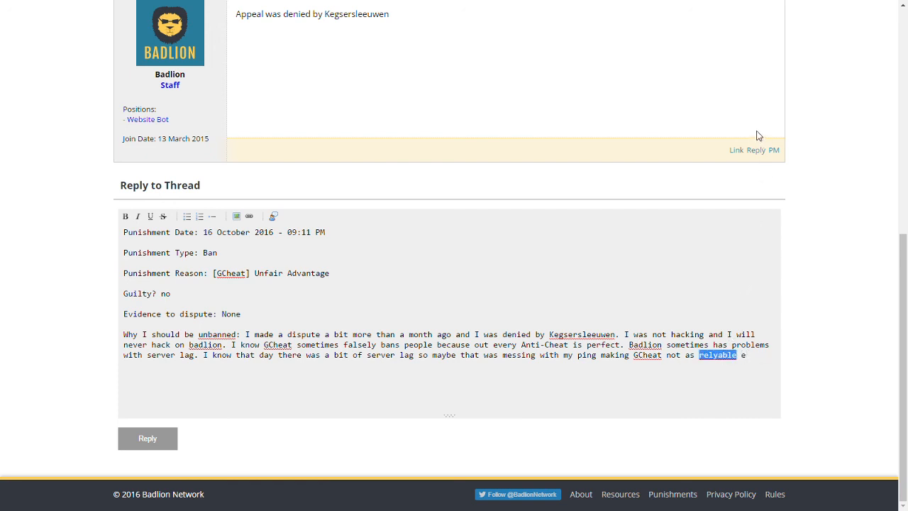
type("reliable")
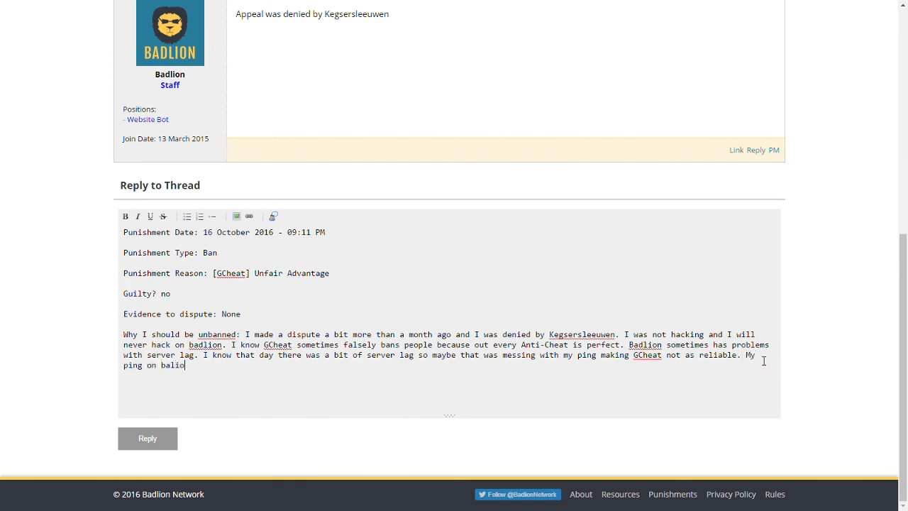
Step: Add that the ping is around 180–200ms, fixing typos along the way
key("BackSpace")
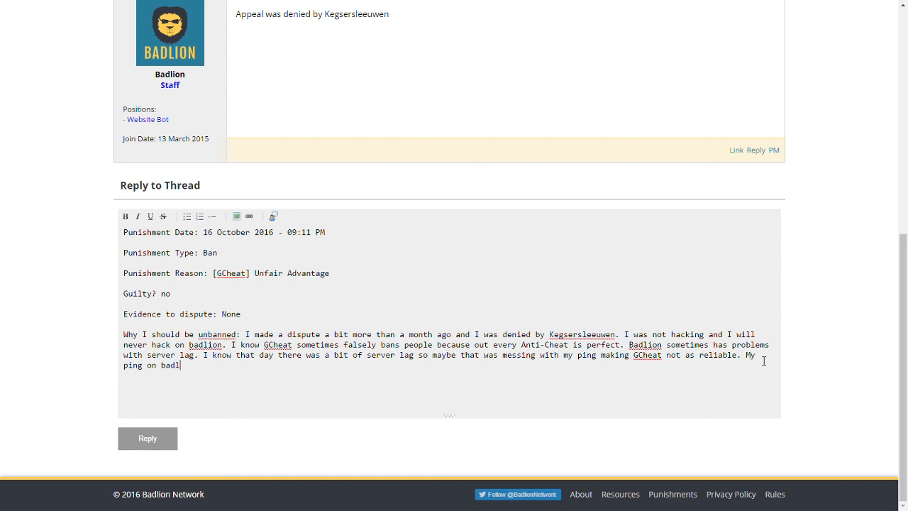
type("io")
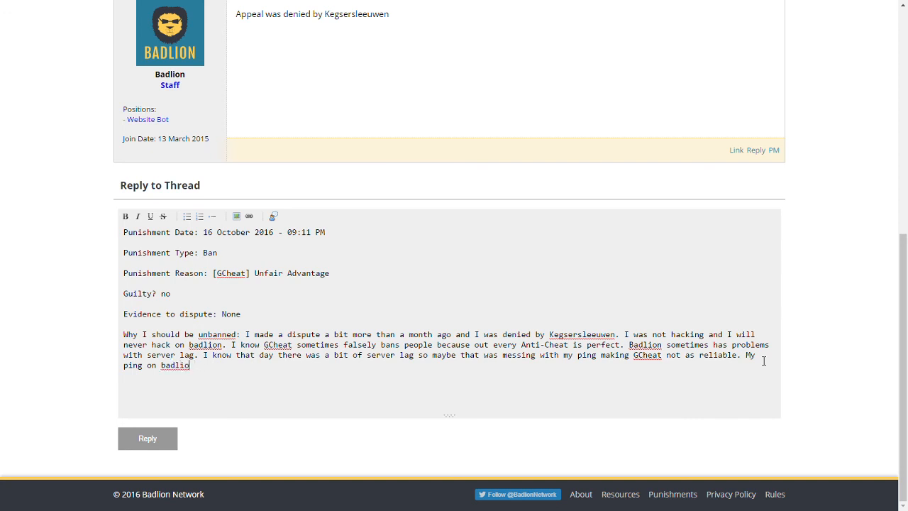
type("is around 180-2")
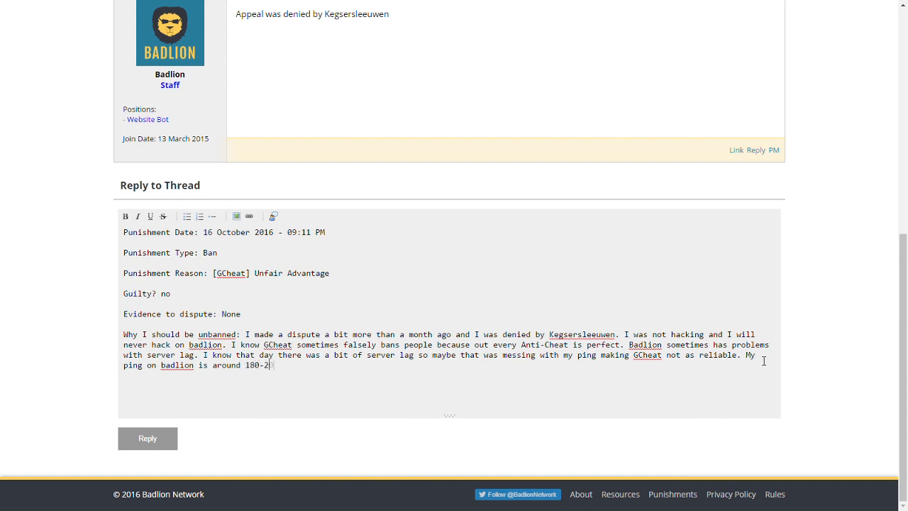
type("00m")
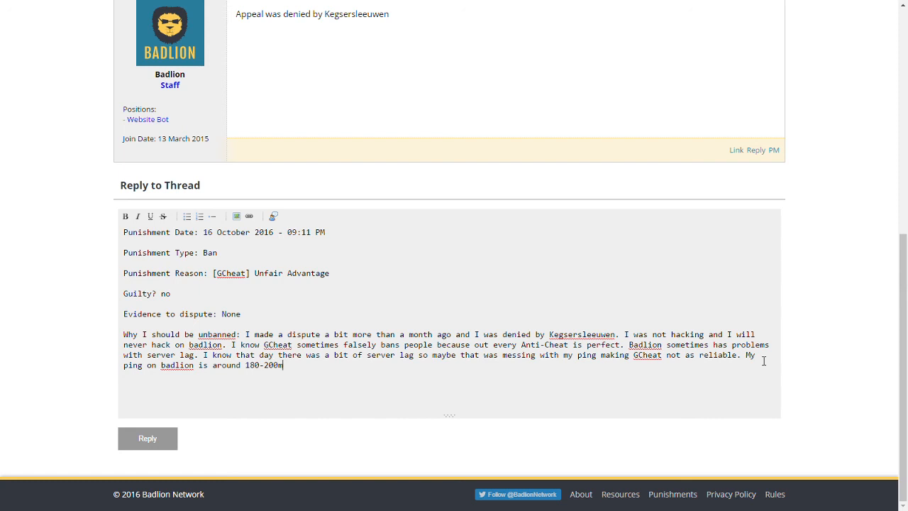
type("ms")
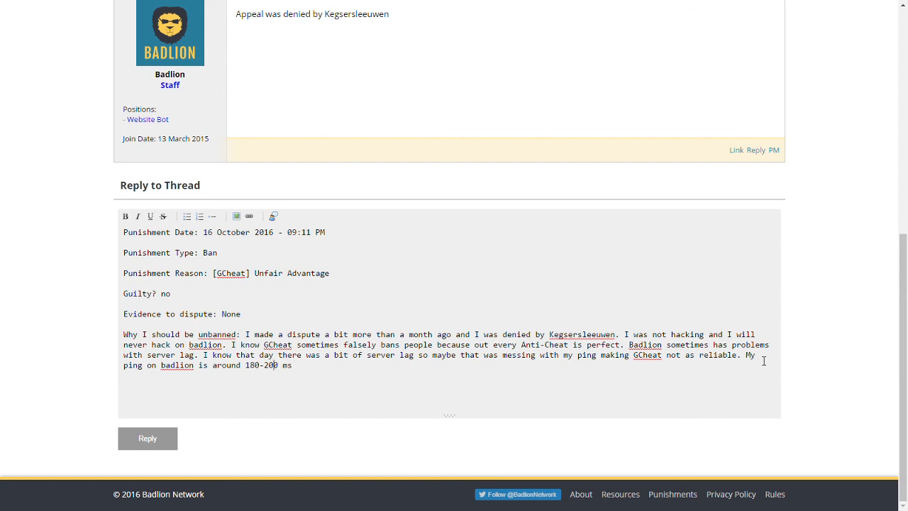
type("-")
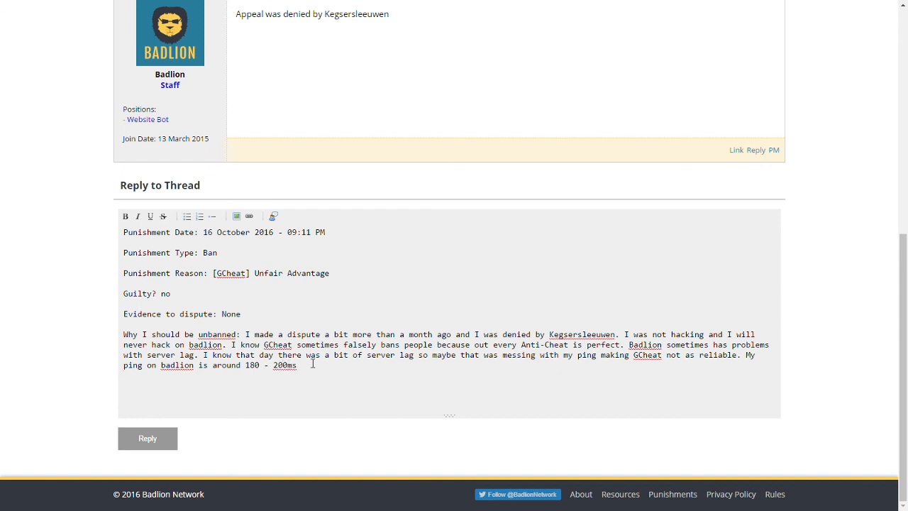
type("to")
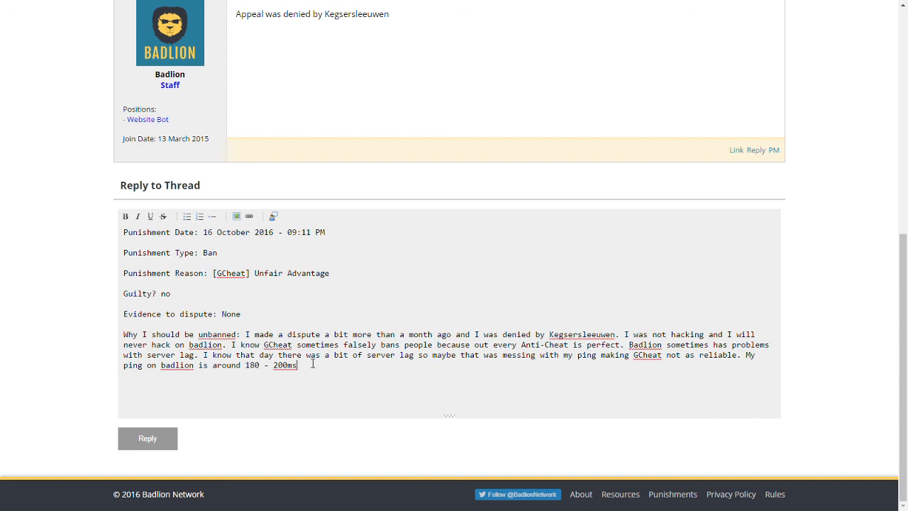
type("t")
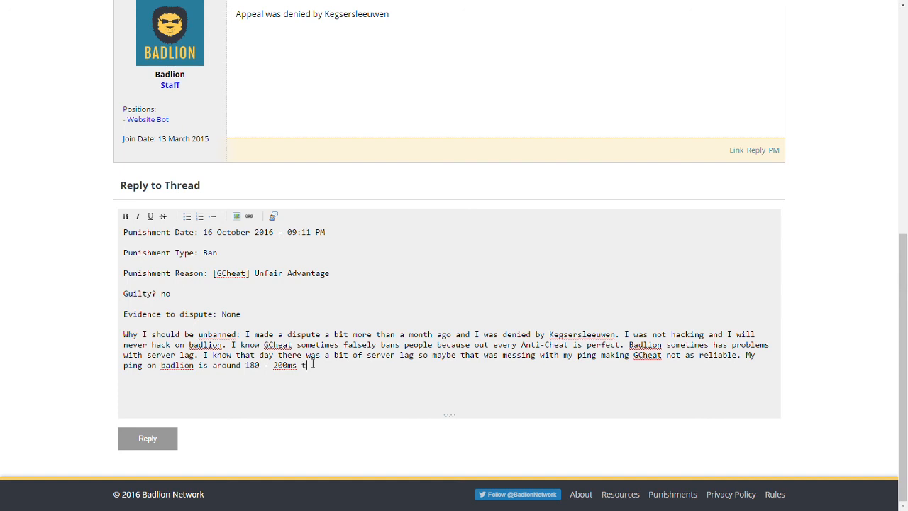
type("so many")
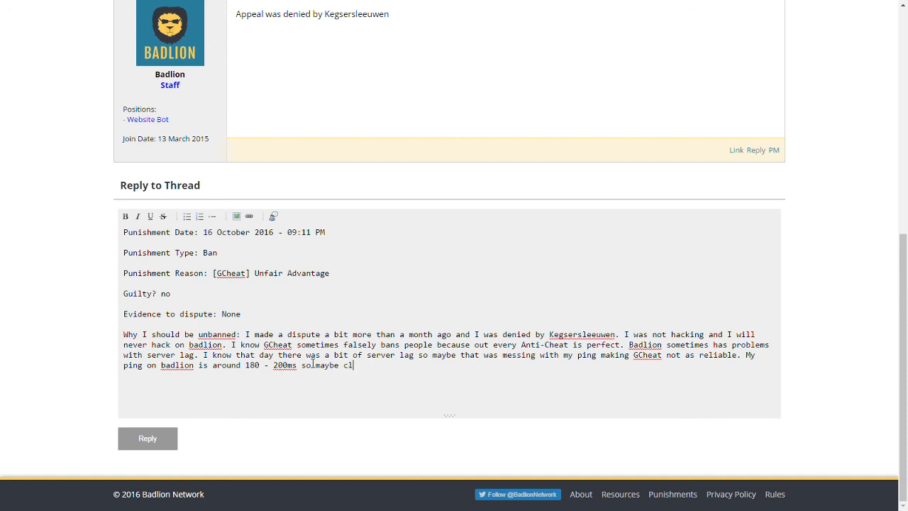
key("BackSpace")
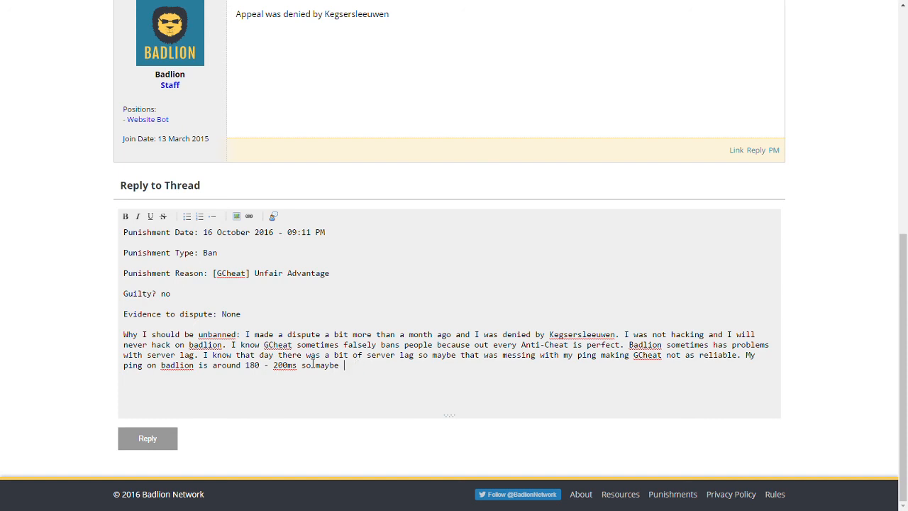
Step: Add that GCheat thought I was hacking, closing with hope to get unbanned
type("GCheat was t")
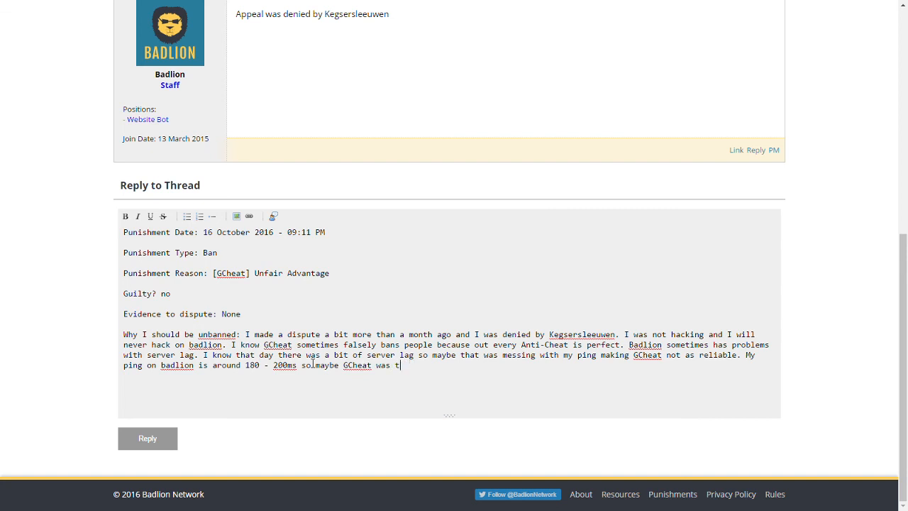
type("hinking")
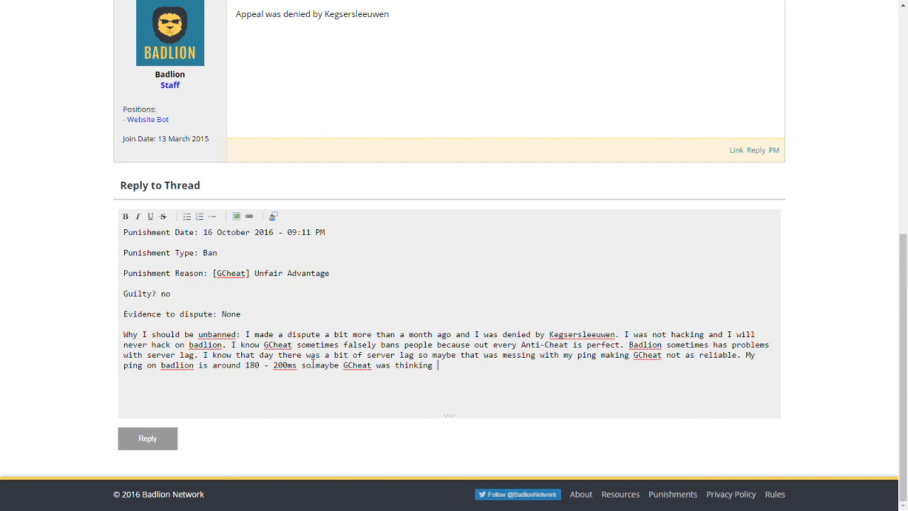
type("I was hacking.")
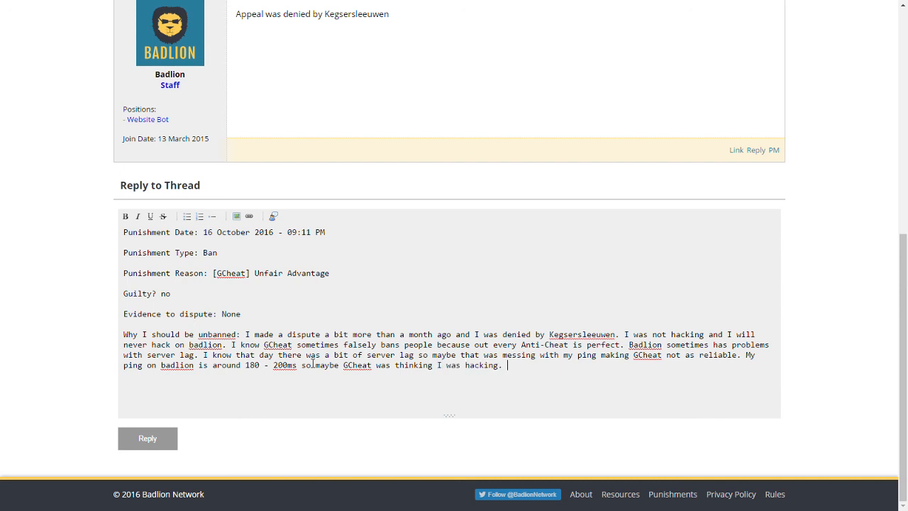
type("Hope you take this i")
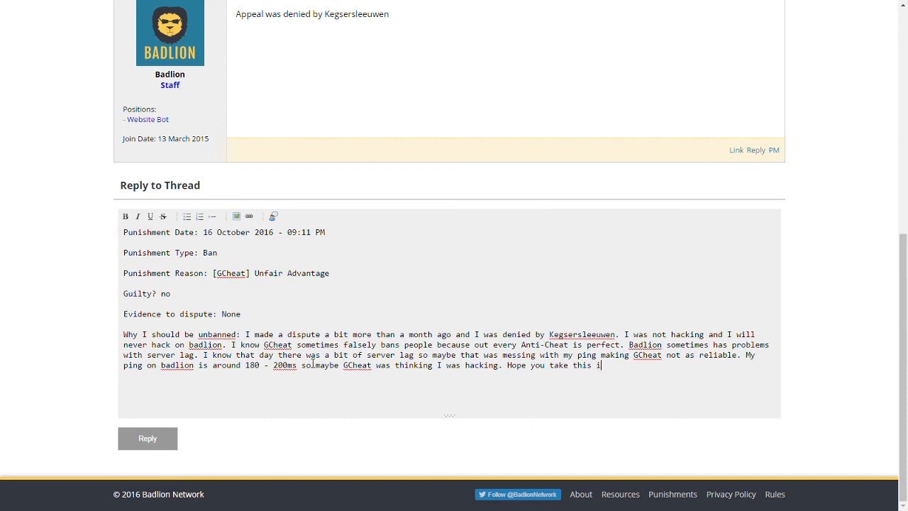
type("nto cond")
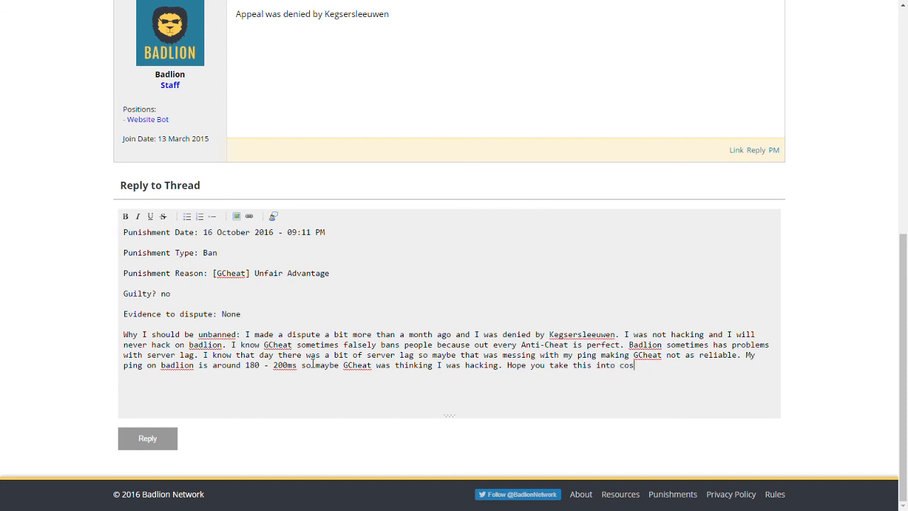
type("i")
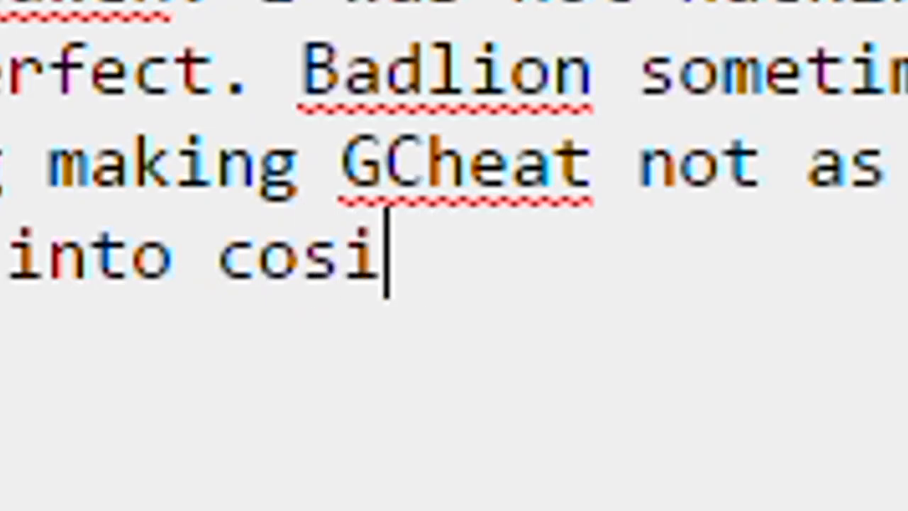
type("deration to help me")
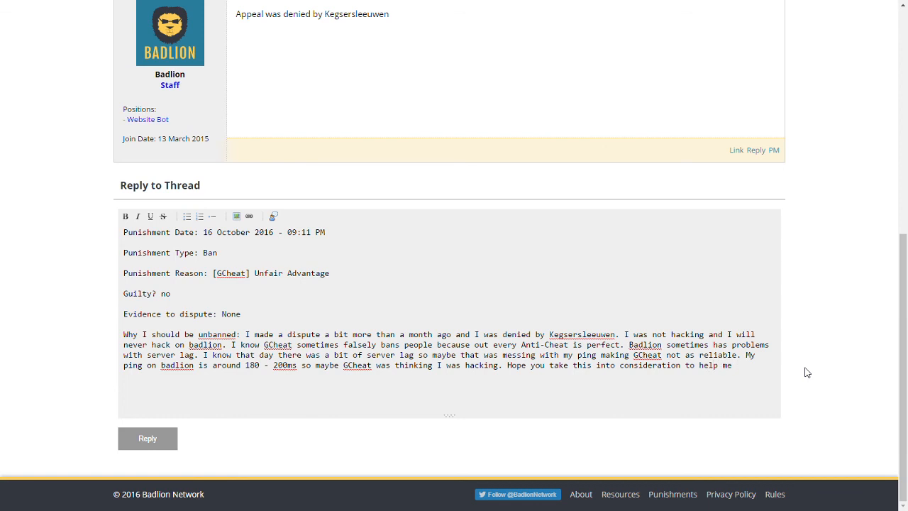
left_click(736, 366)
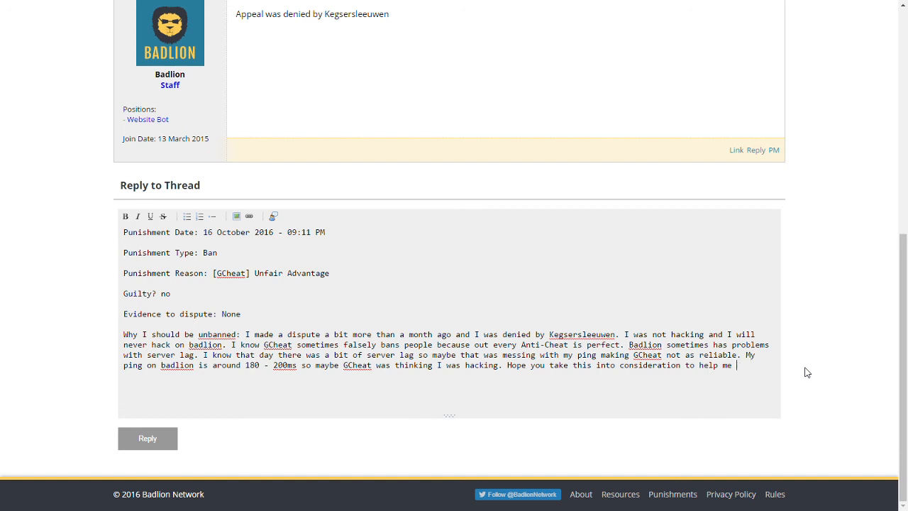
type("get unab")
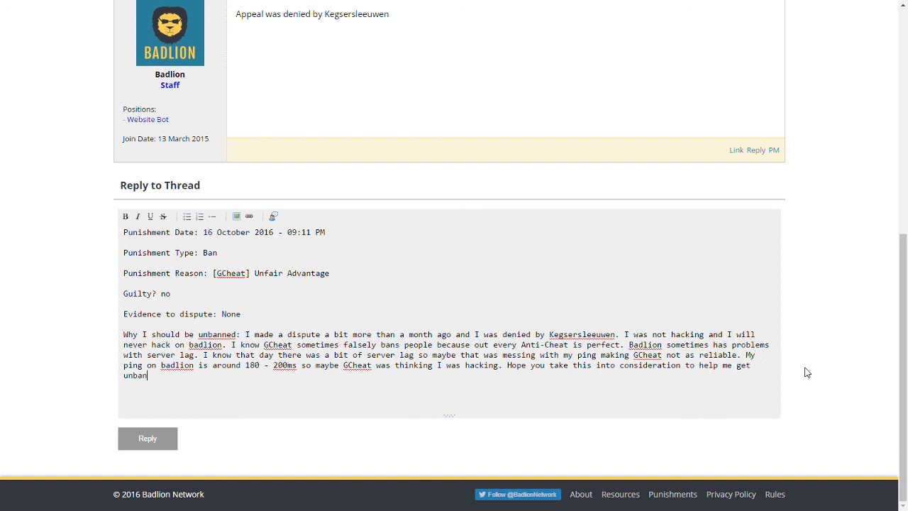
type("nned")
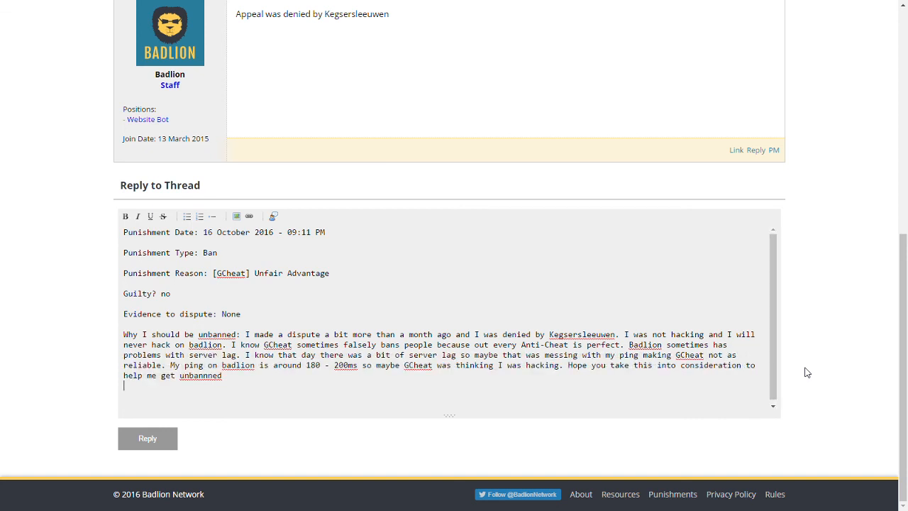
Step: Sign the reply ~BOSSBOYZ2 and post it to the appeal thread
type("~")
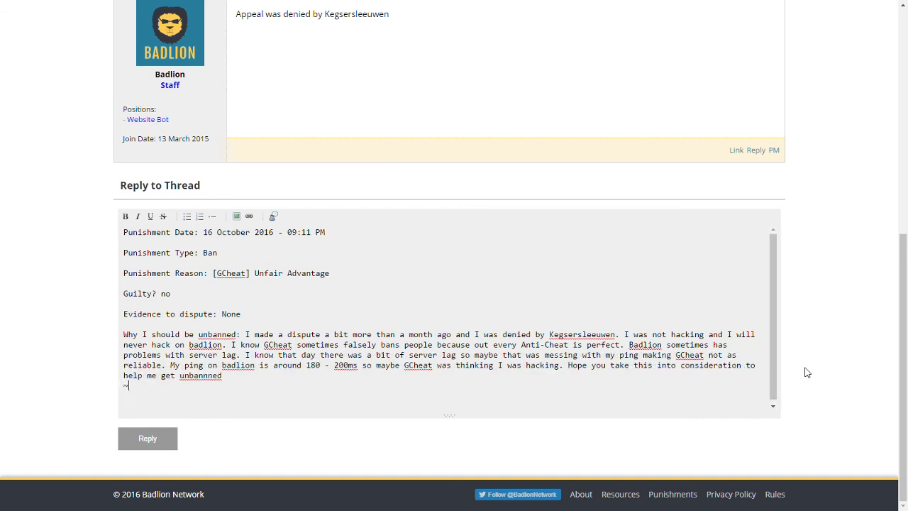
type("BOSSS")
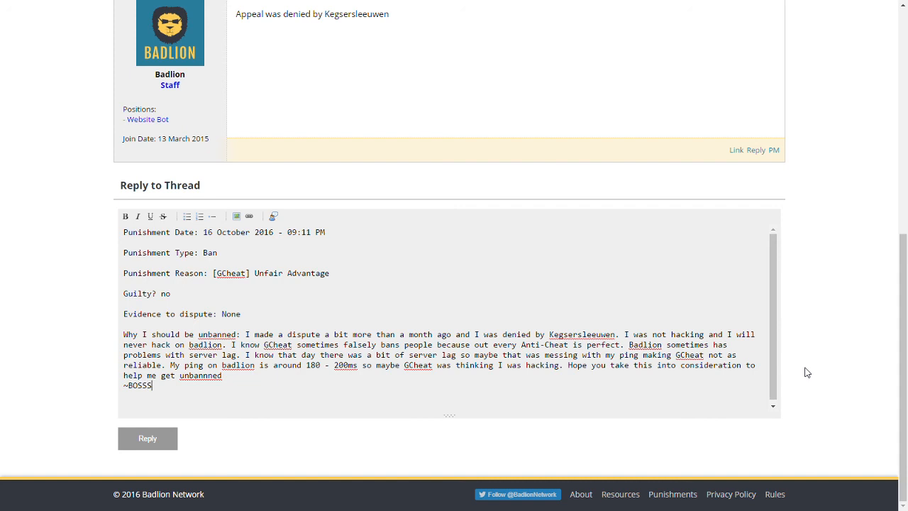
type("BOYS")
left_click(440, 345)
type(" not")
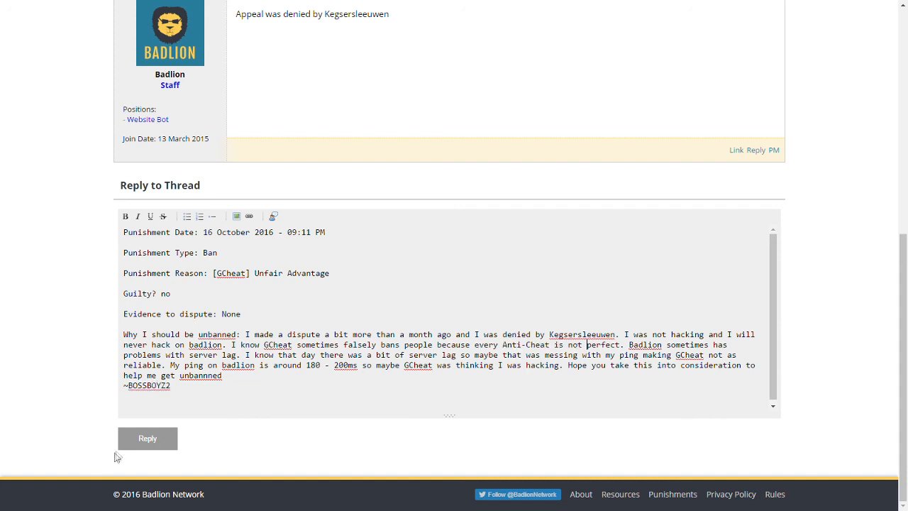
left_click(147, 438)
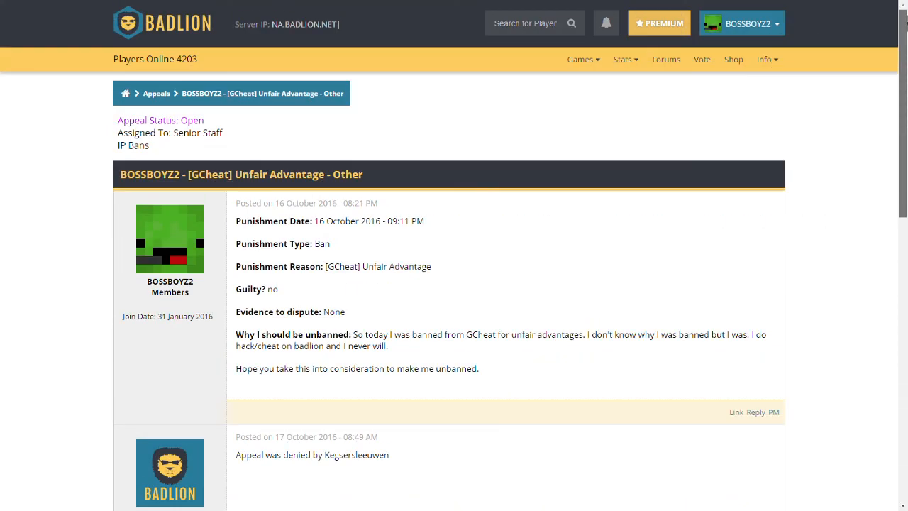
Step: Go to the Click Test page from the Info menu
left_click(765, 59)
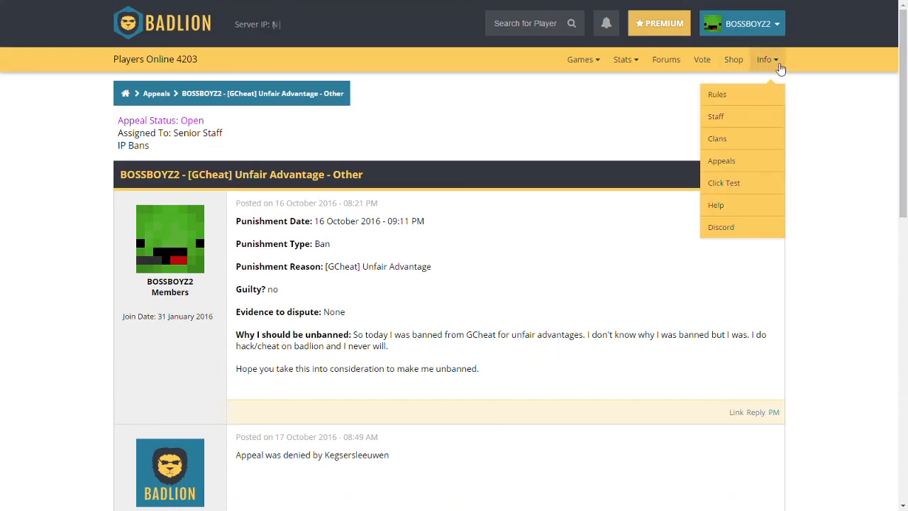
left_click(723, 184)
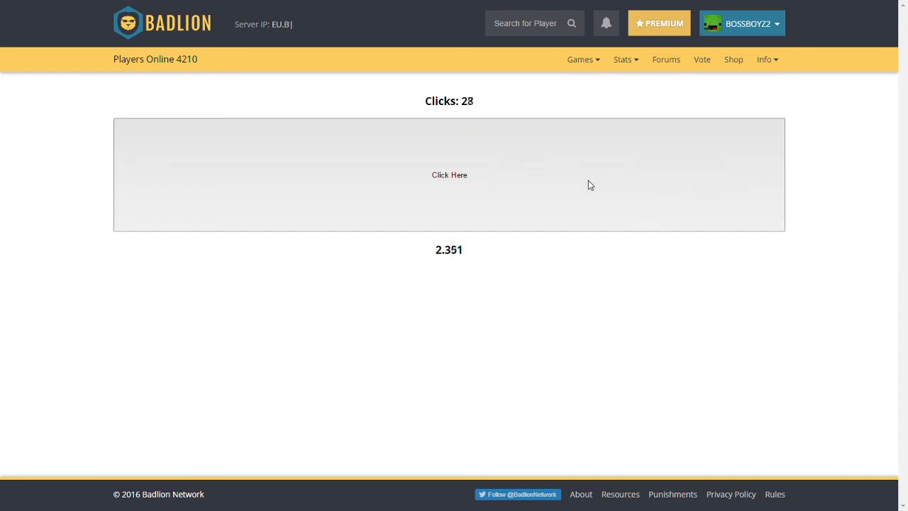
Step: Finish a click test at 10.6 CPS, then restart the test
left_click(449, 174)
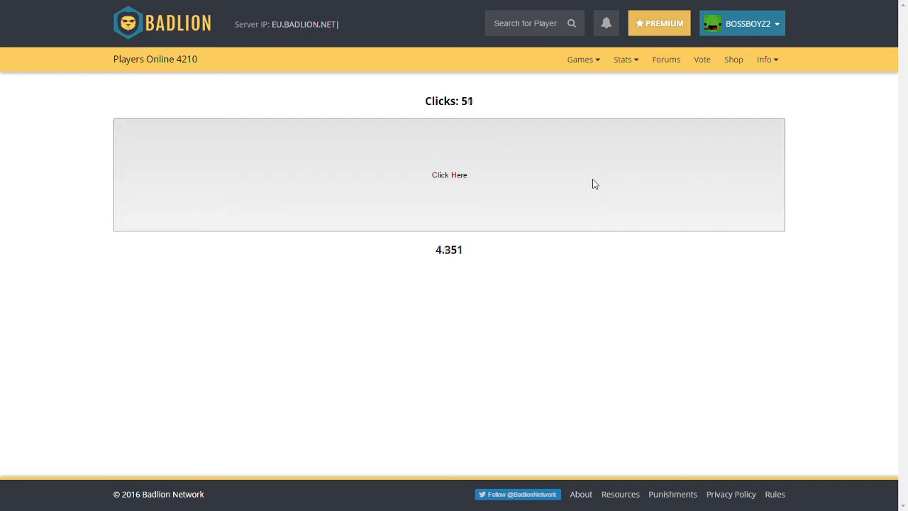
left_click(449, 175)
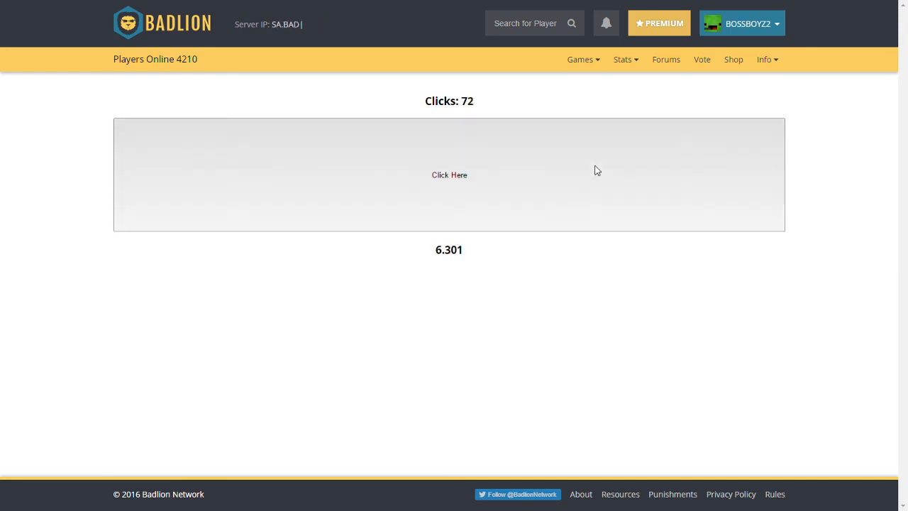
left_click(449, 175)
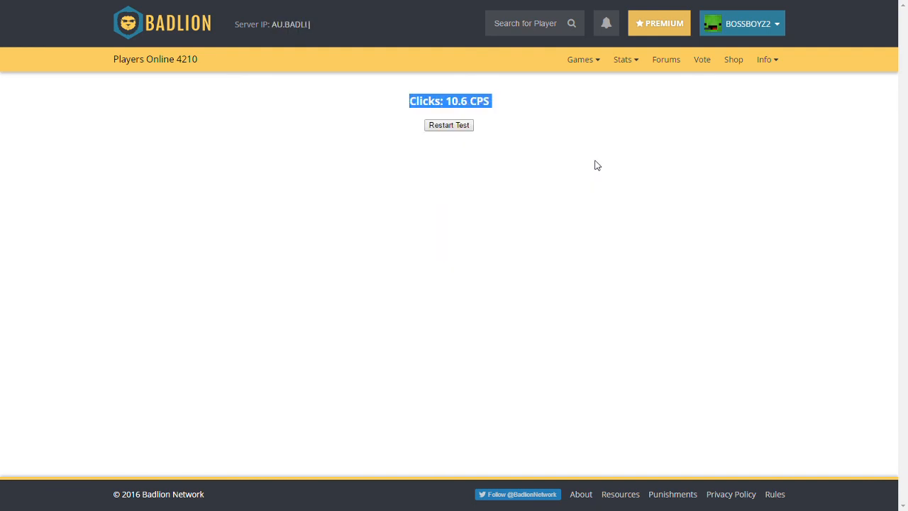
left_click(449, 125)
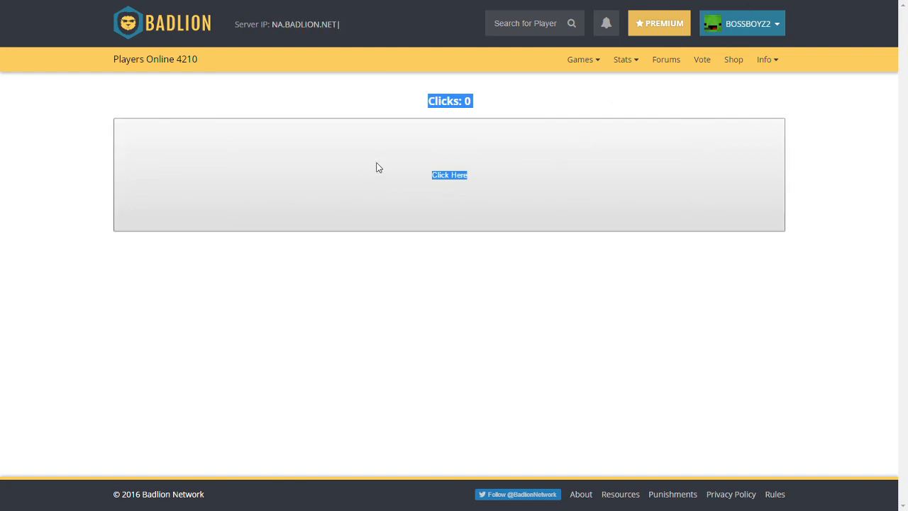
Step: Run another click test scoring 10.5 CPS and reset it to zero clicks
left_click(449, 174)
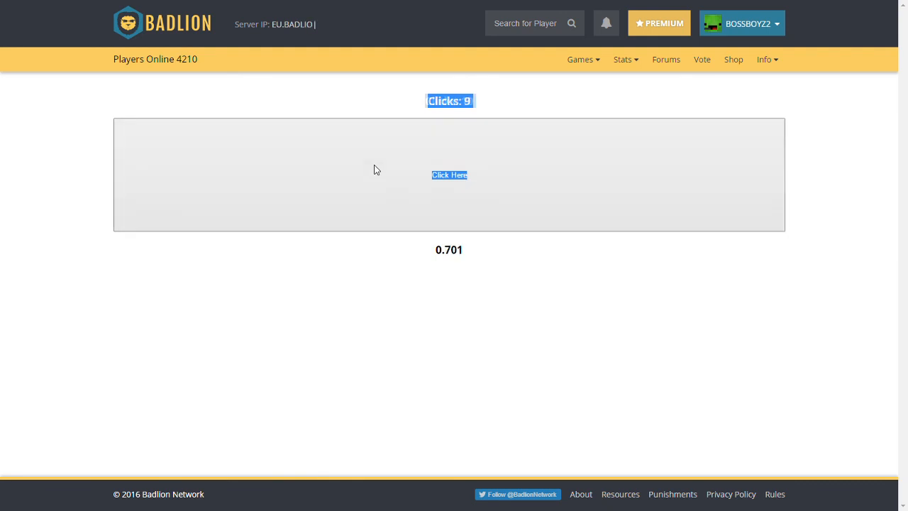
left_click(449, 175)
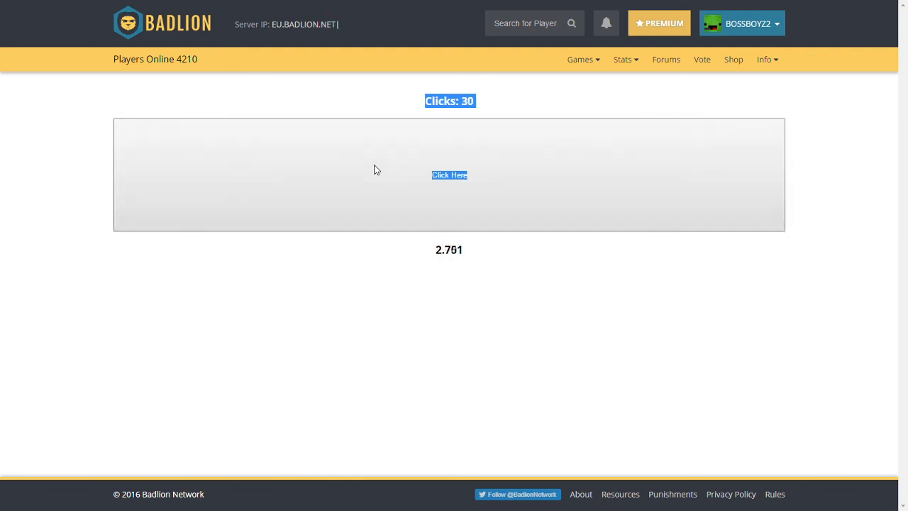
left_click(449, 176)
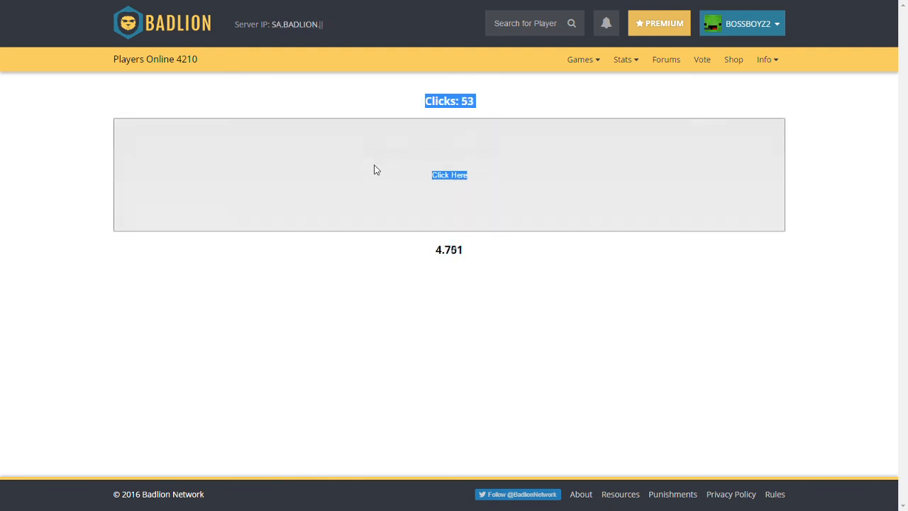
left_click(450, 175)
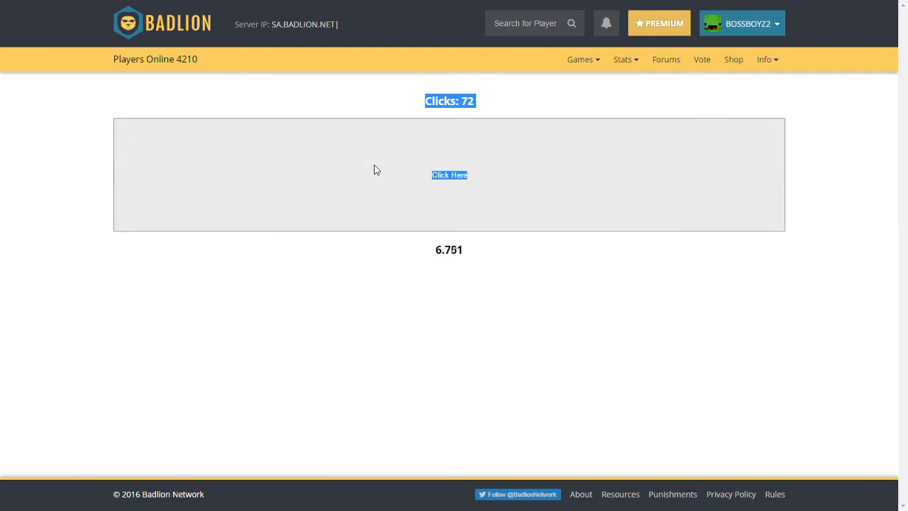
left_click(449, 175)
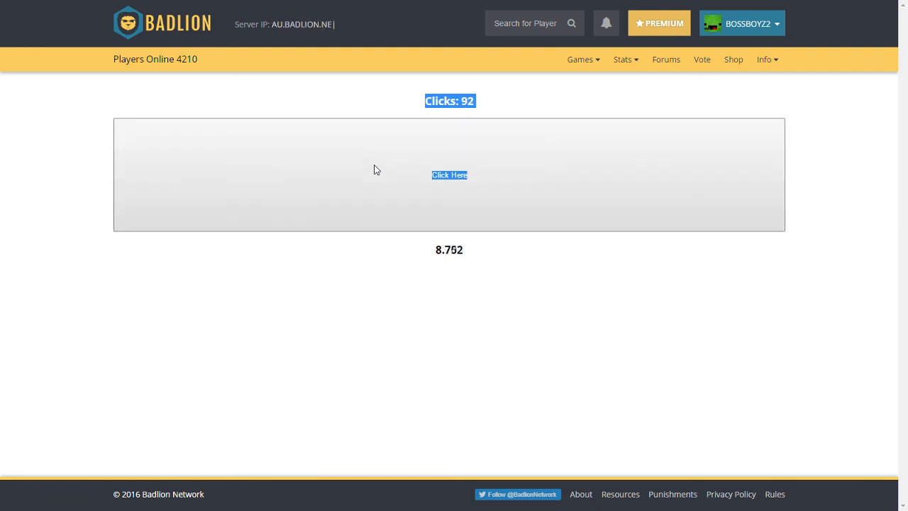
left_click(449, 174)
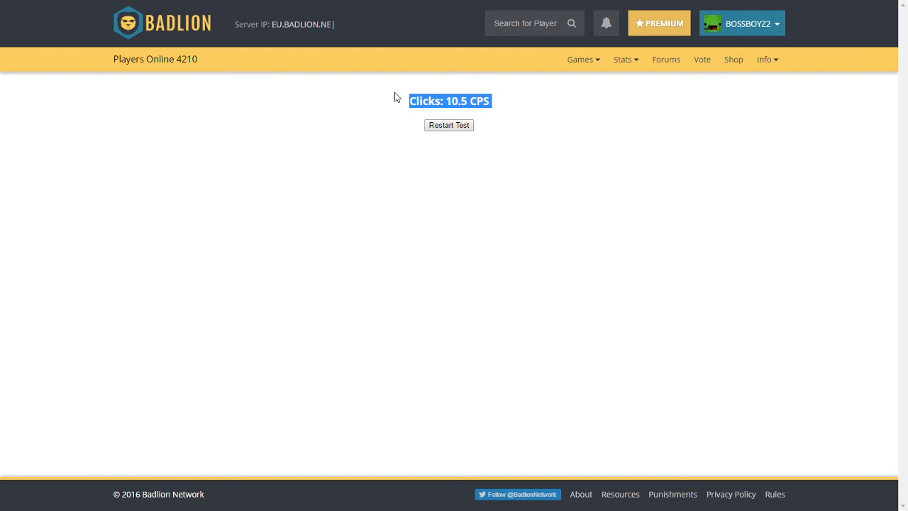
left_click(449, 125)
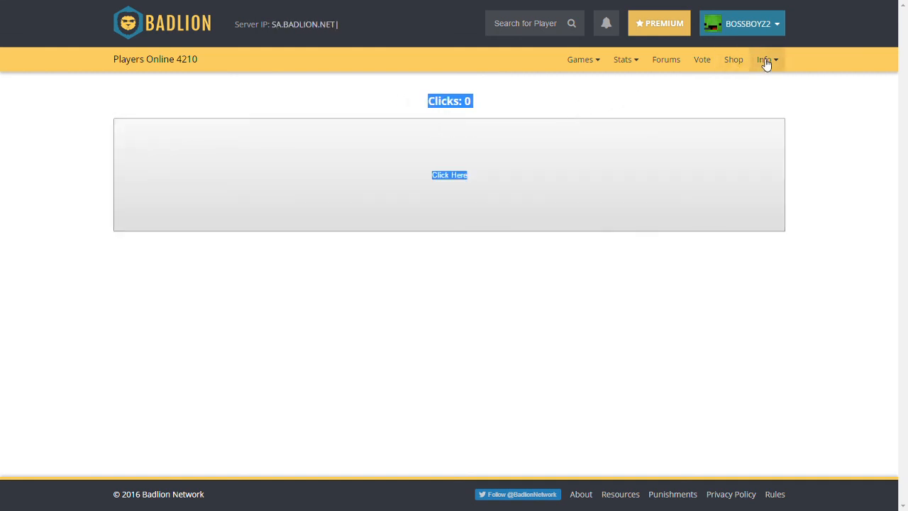
Step: Open the Info navigation dropdown to list the site's info links over the fresh Click Test
left_click(765, 59)
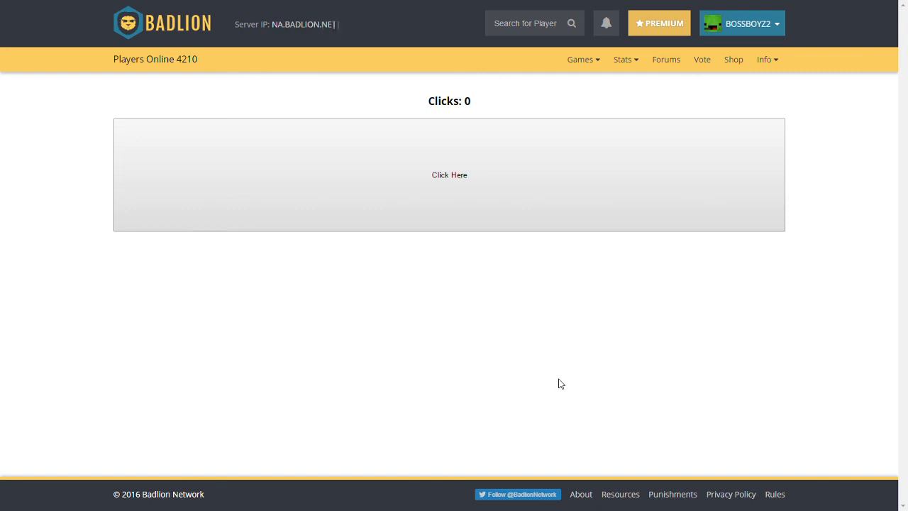
type("T")
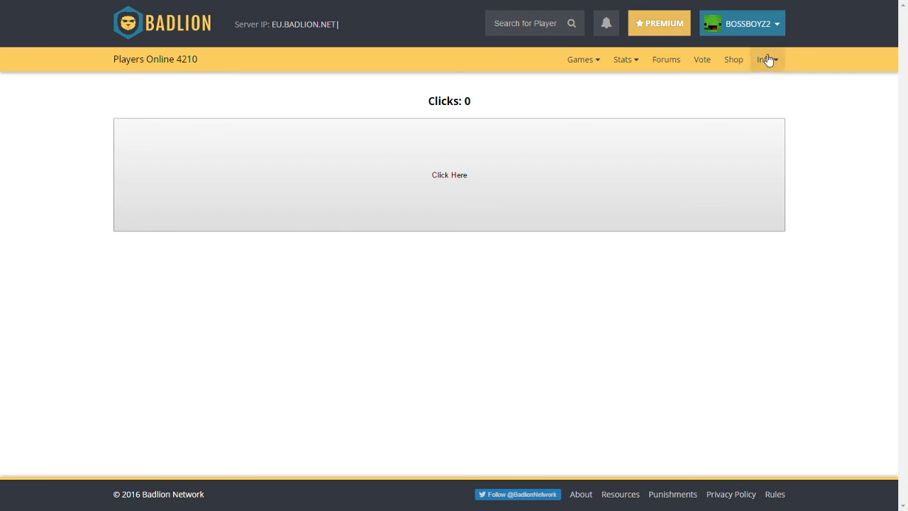
left_click(765, 59)
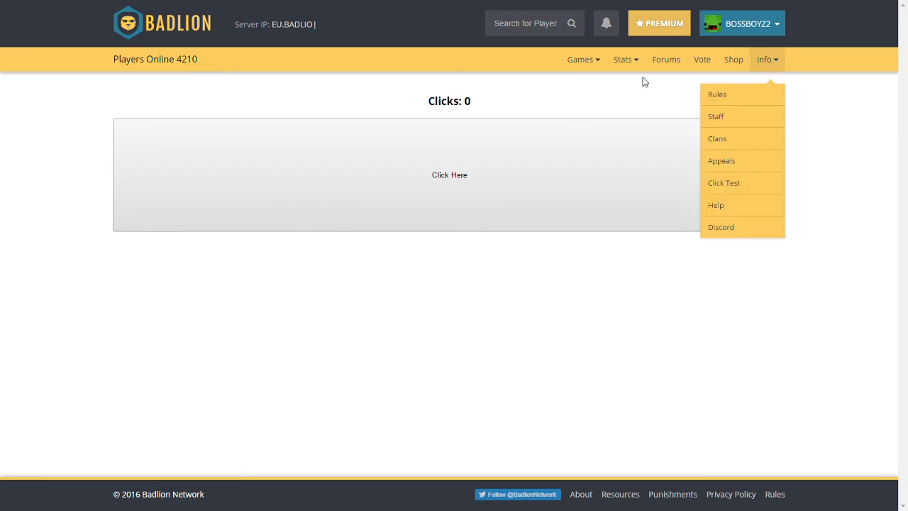